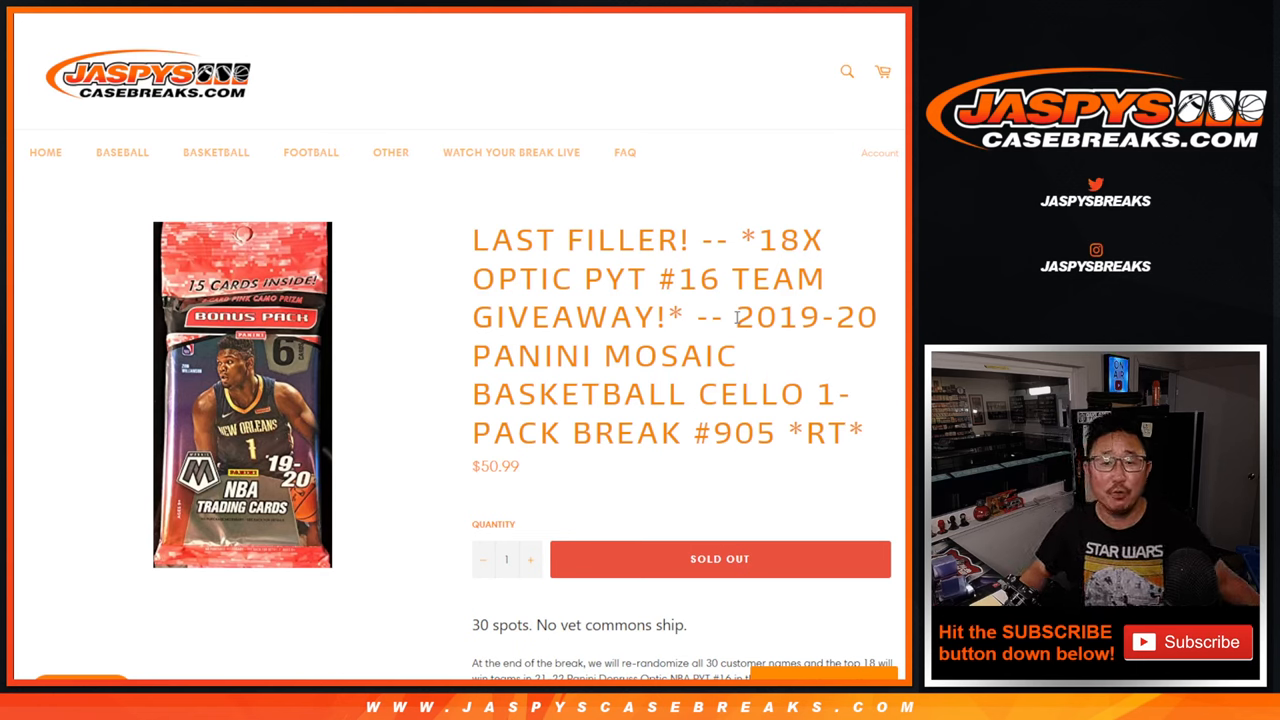
# Highlight the break #905 title and scroll through its team order list.
pyautogui.moveTo(736, 316); pyautogui.dragTo(864, 432)
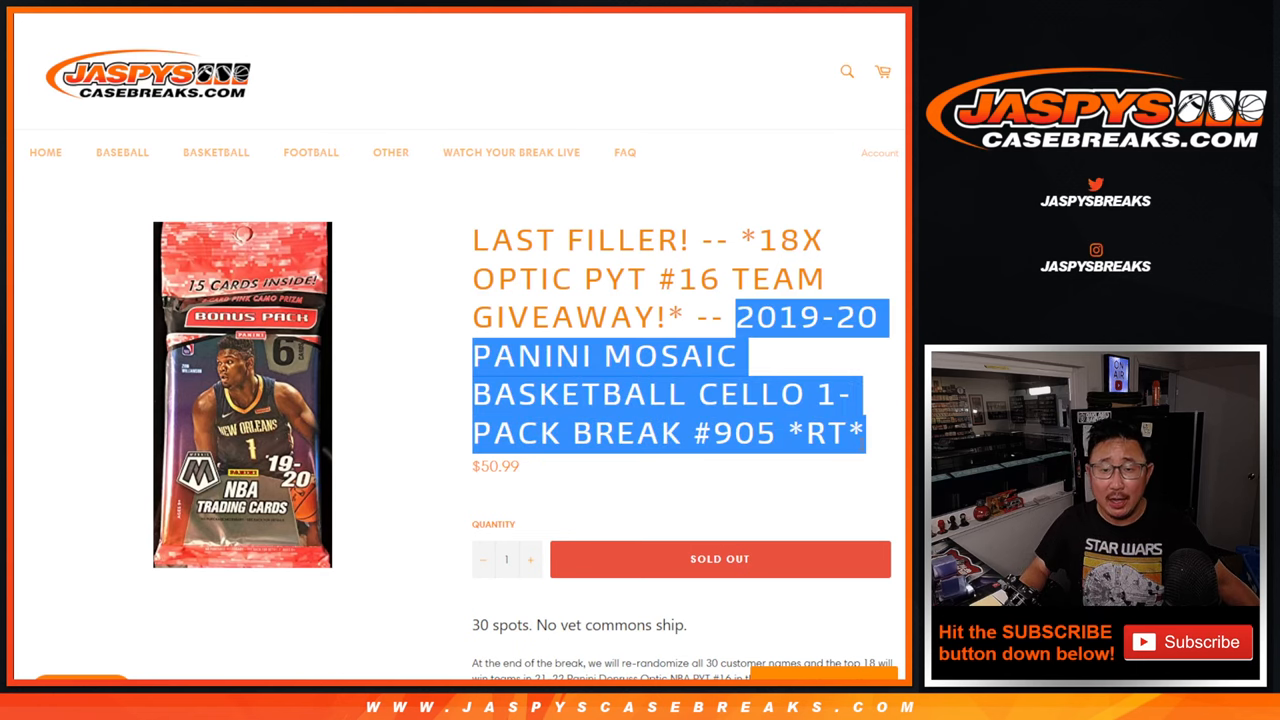
pyautogui.click(852, 452)
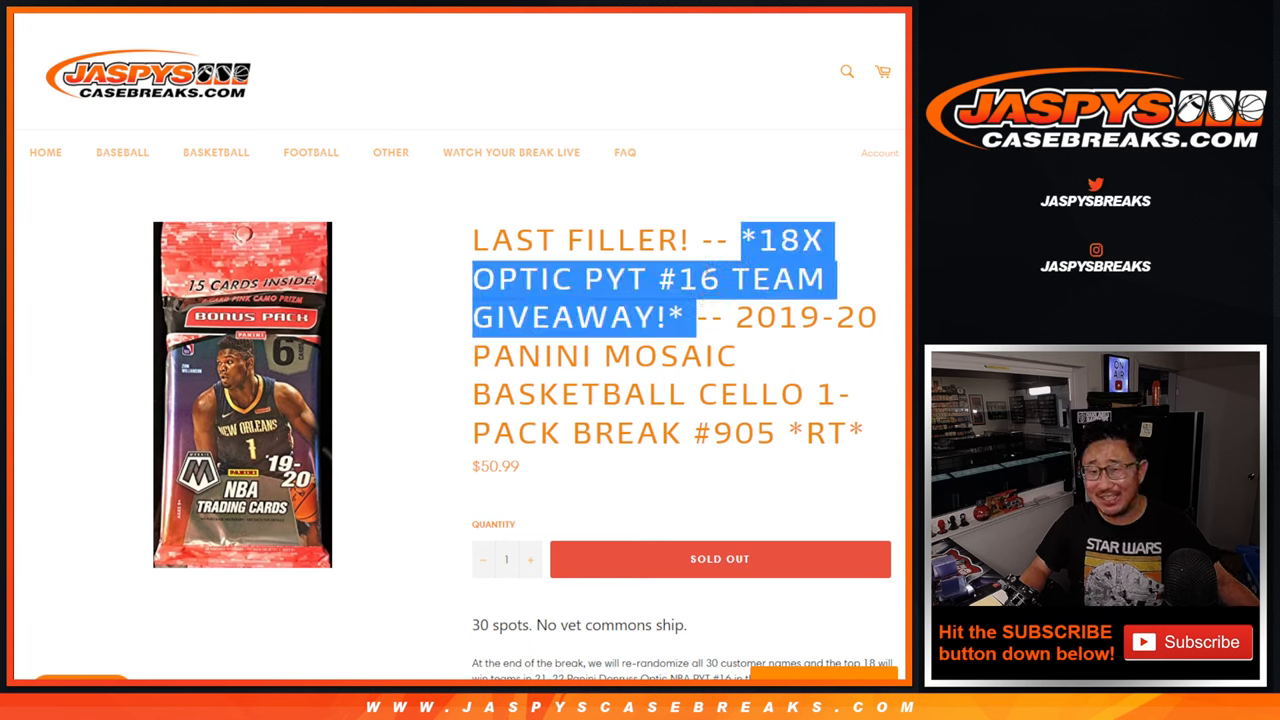
pyautogui.scroll(-3)
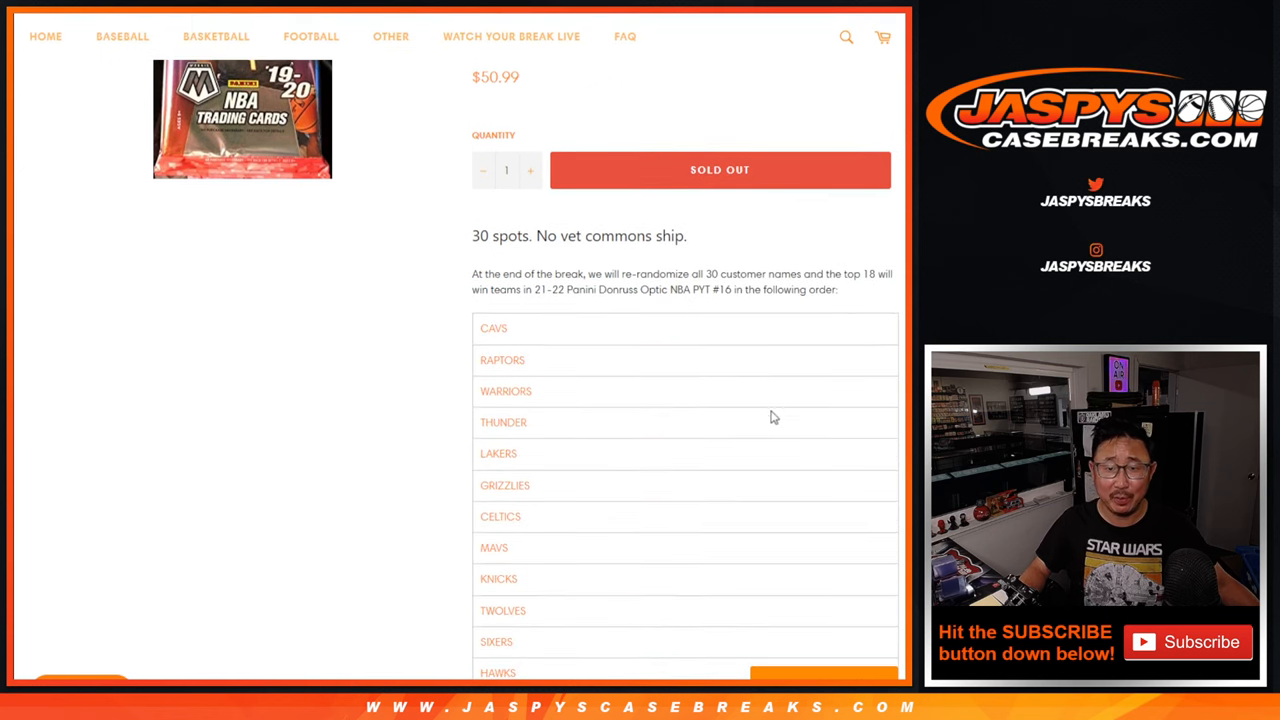
pyautogui.scroll(-3)
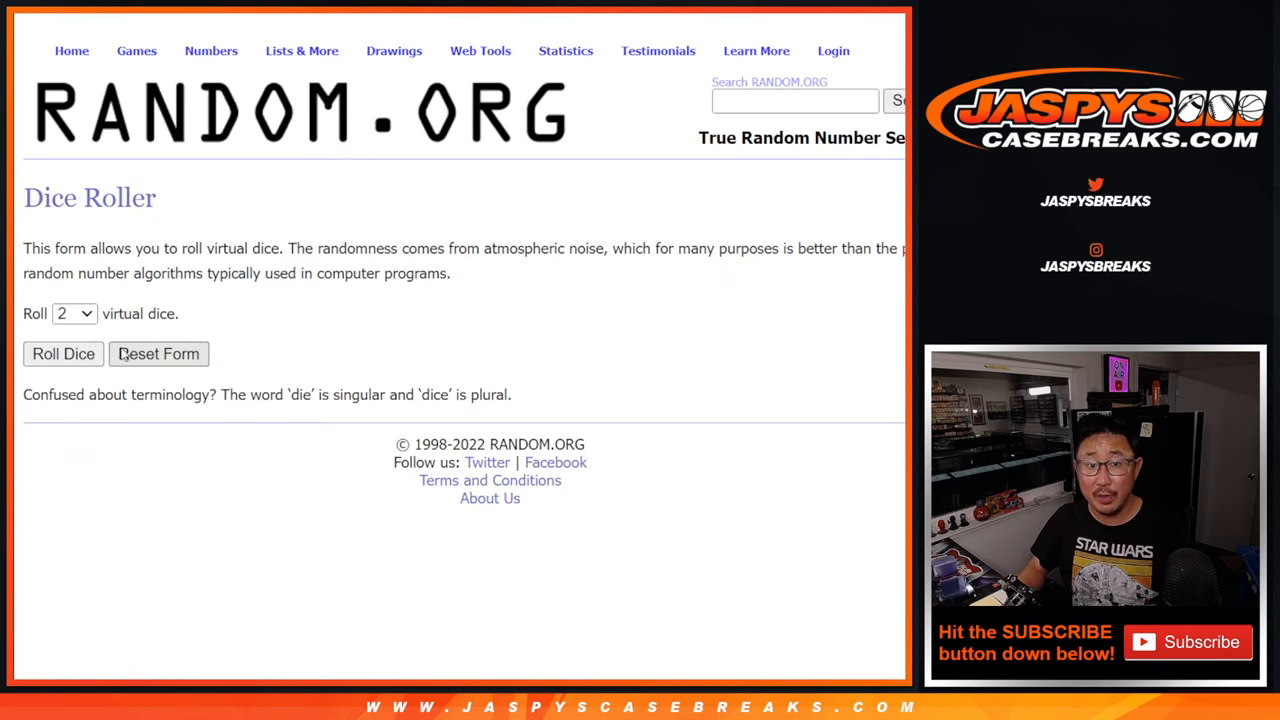
# Randomize the 30 customer names five times in the List Randomizer.
pyautogui.click(64, 354)
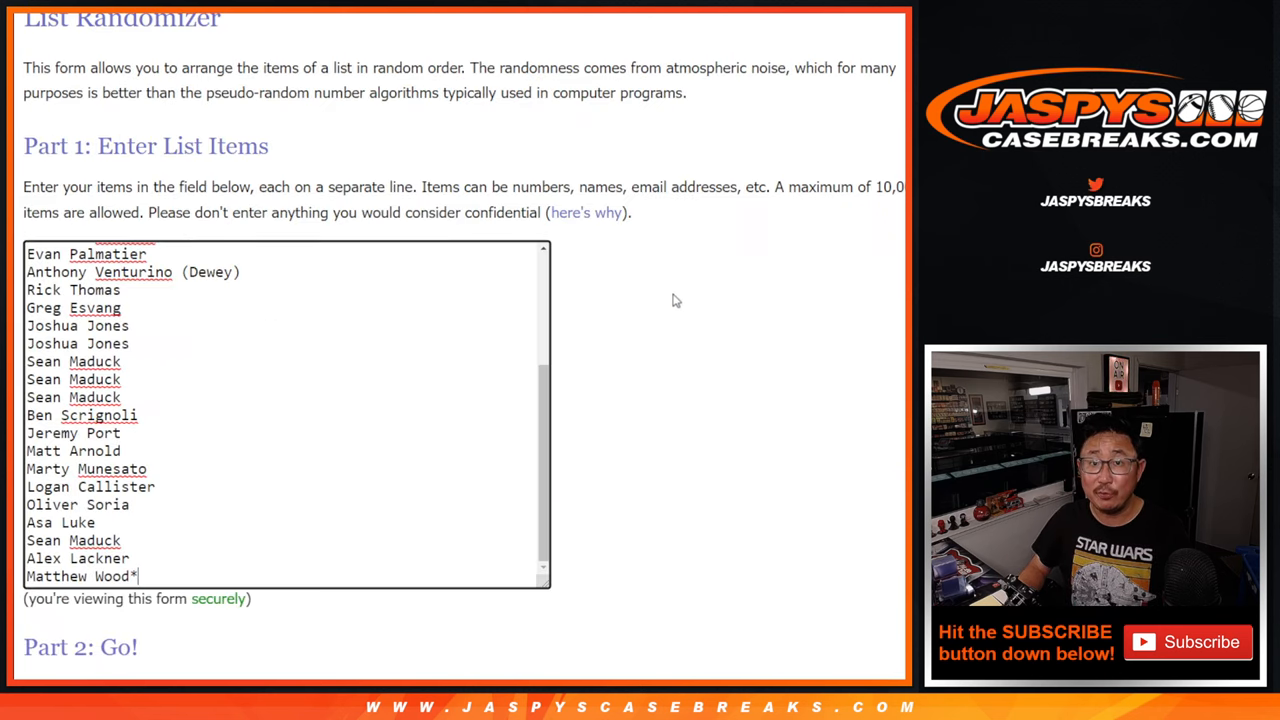
pyautogui.scroll(-3)
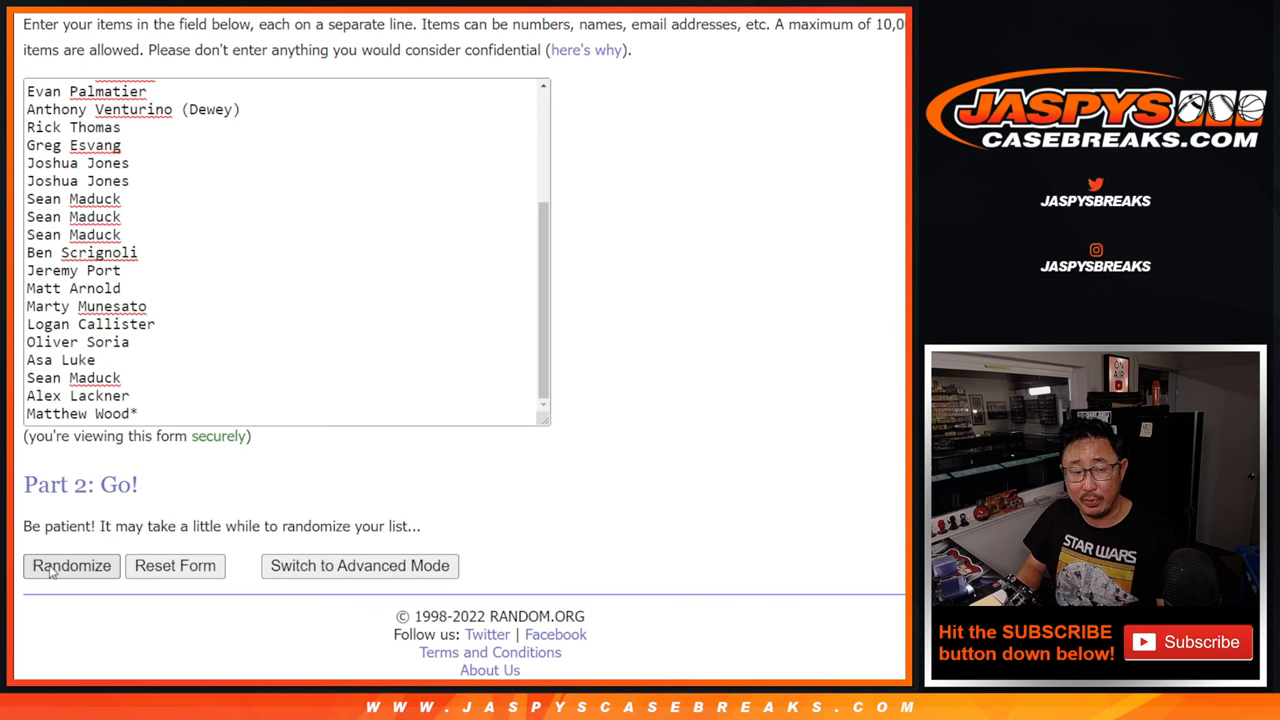
pyautogui.click(72, 564)
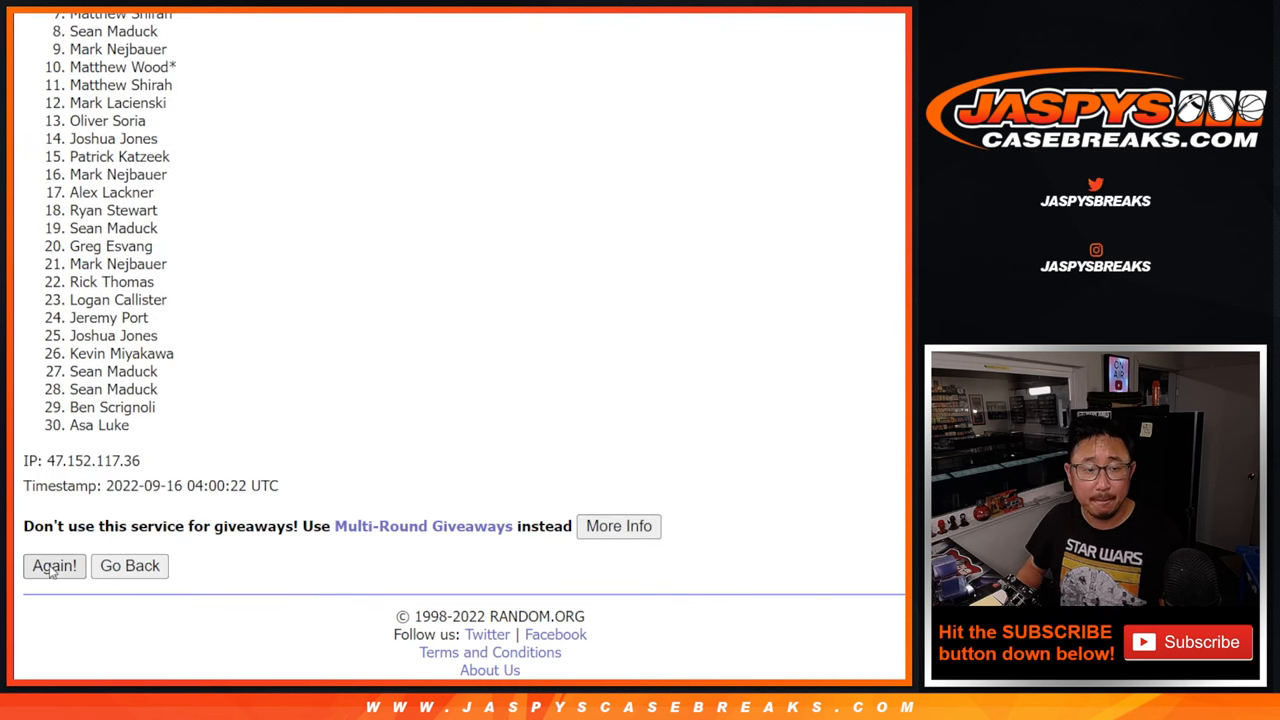
pyautogui.click(54, 566)
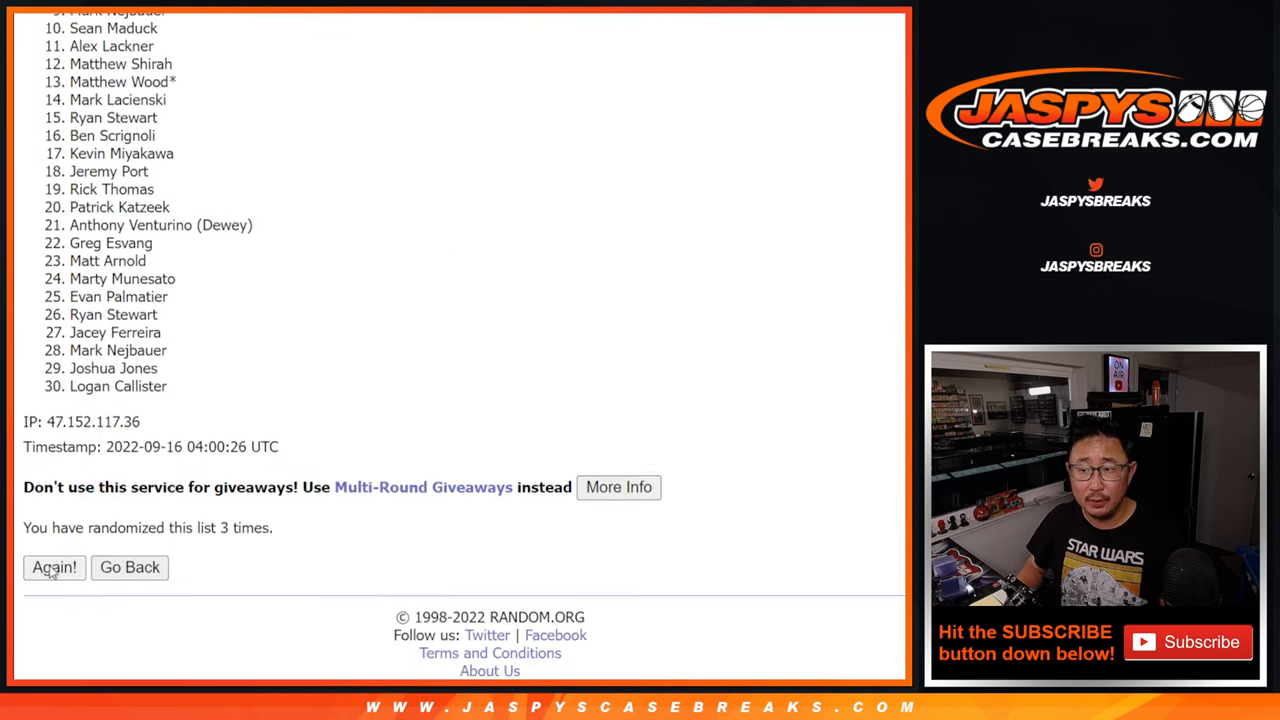
pyautogui.click(54, 566)
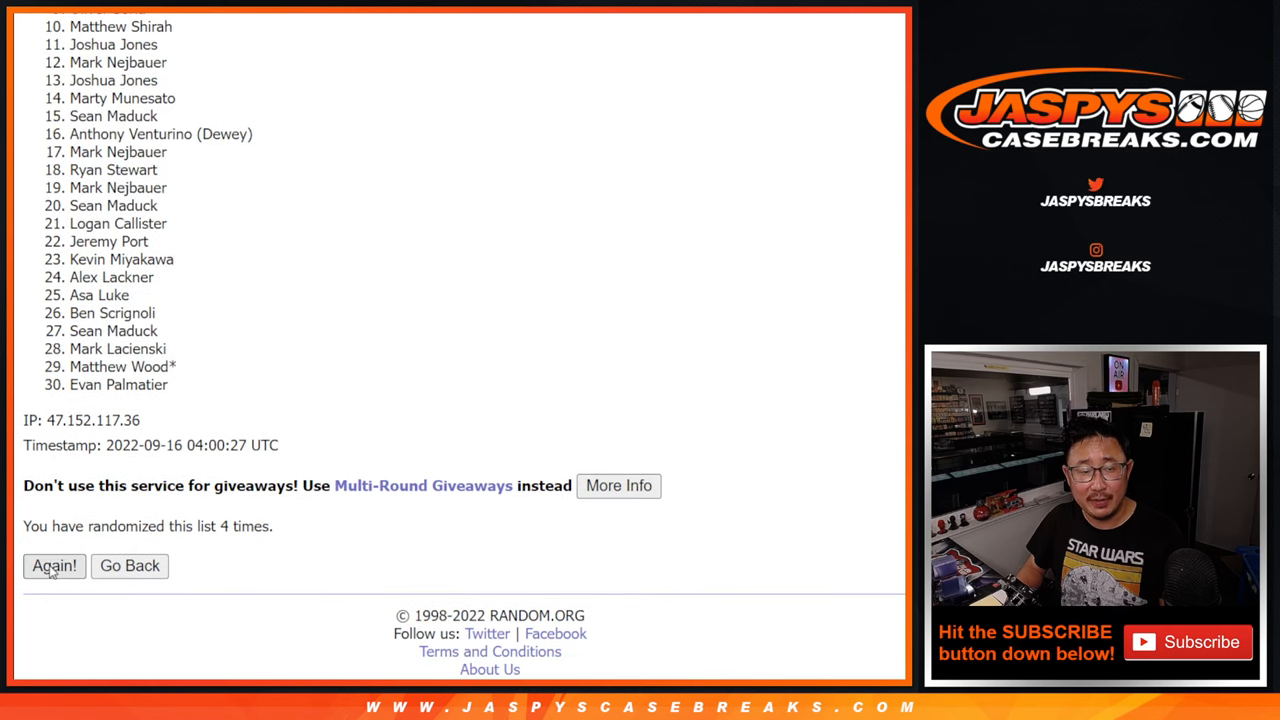
pyautogui.click(54, 564)
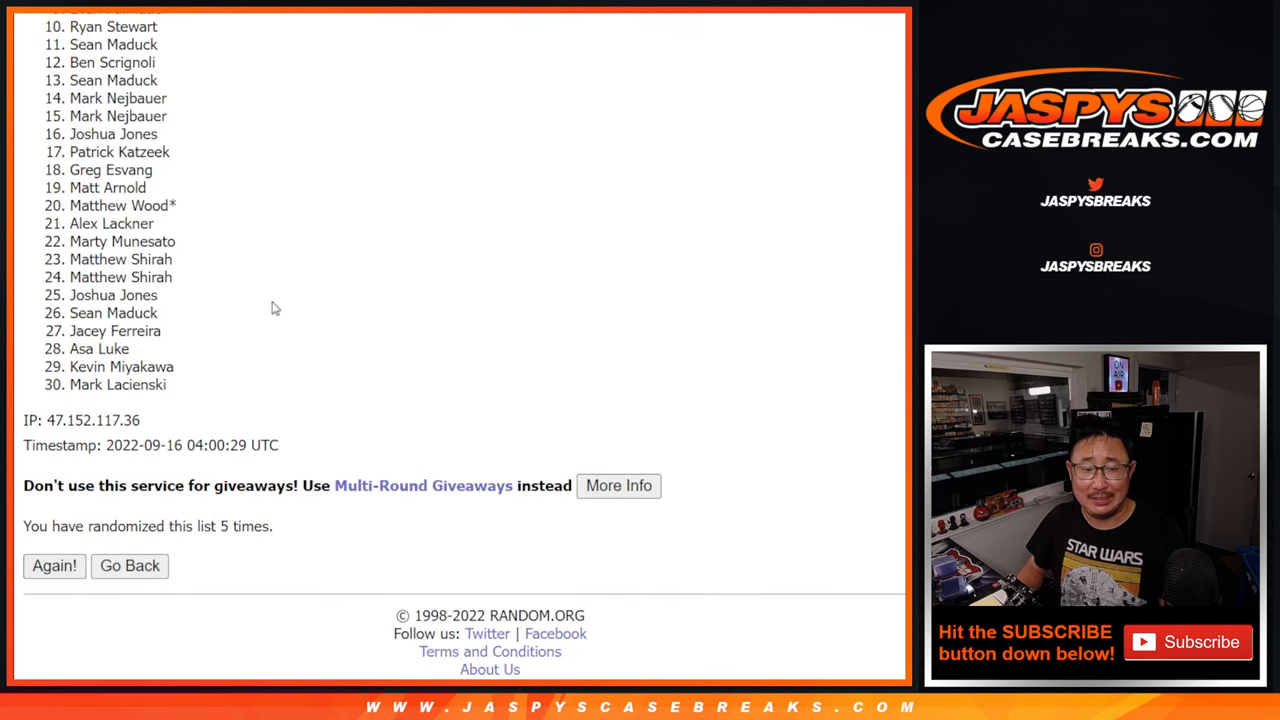
pyautogui.click(54, 564)
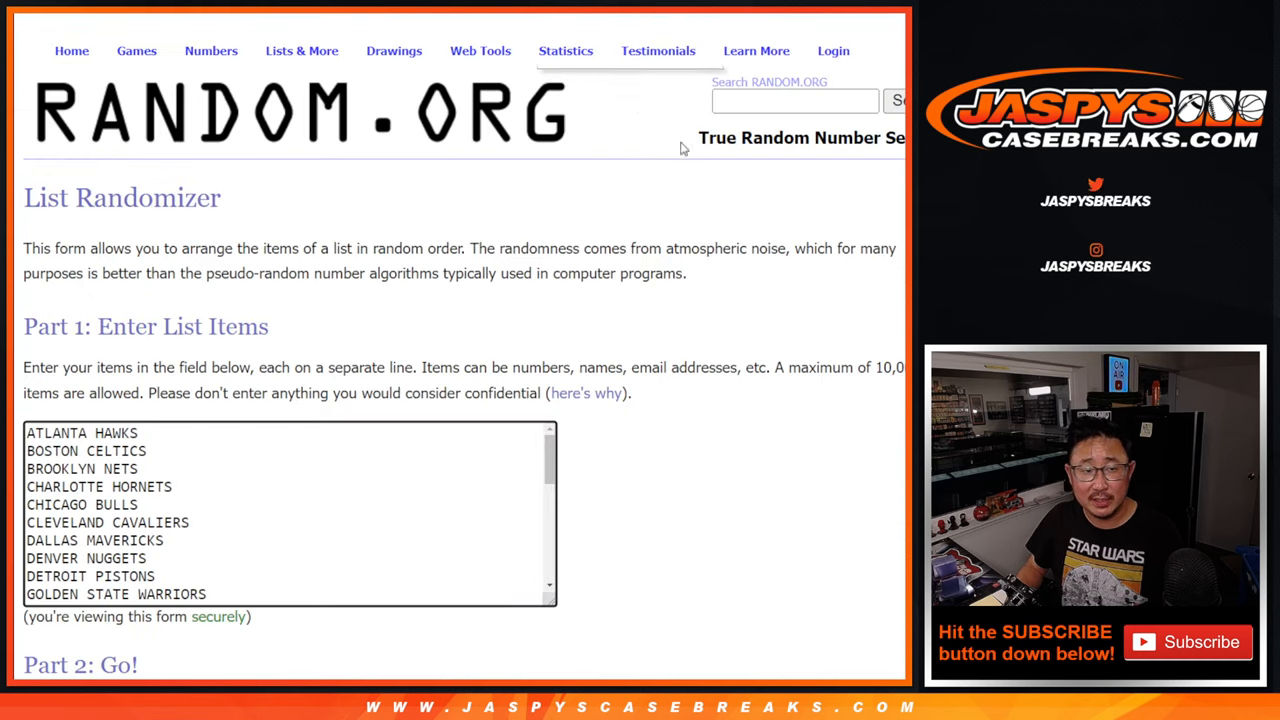
# Randomize the 30 NBA teams three times in the List Randomizer.
pyautogui.scroll(-3)
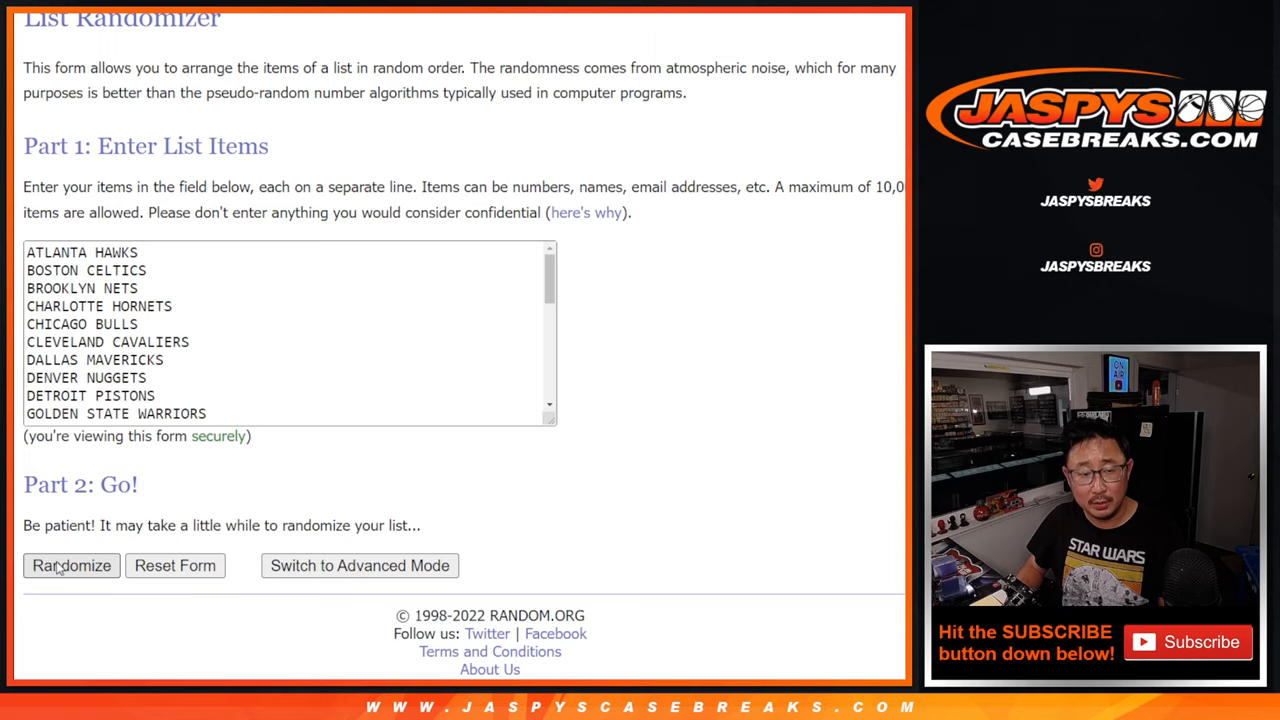
pyautogui.click(72, 564)
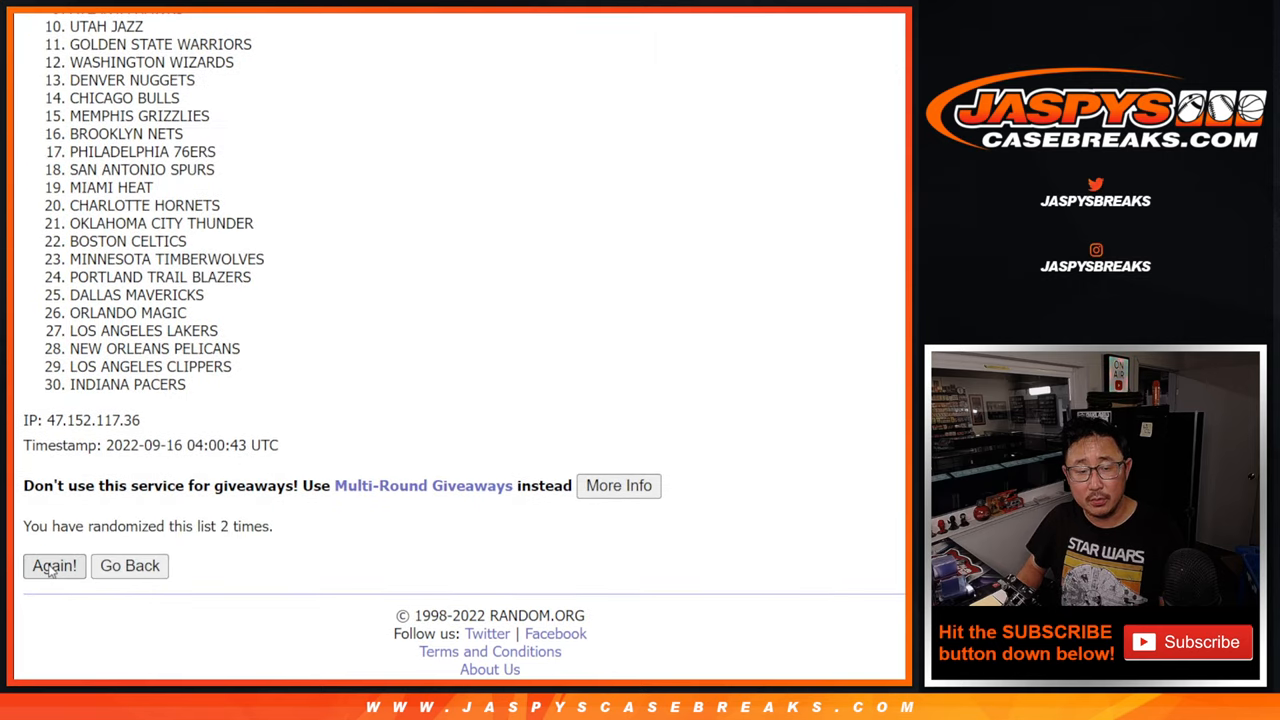
pyautogui.click(54, 564)
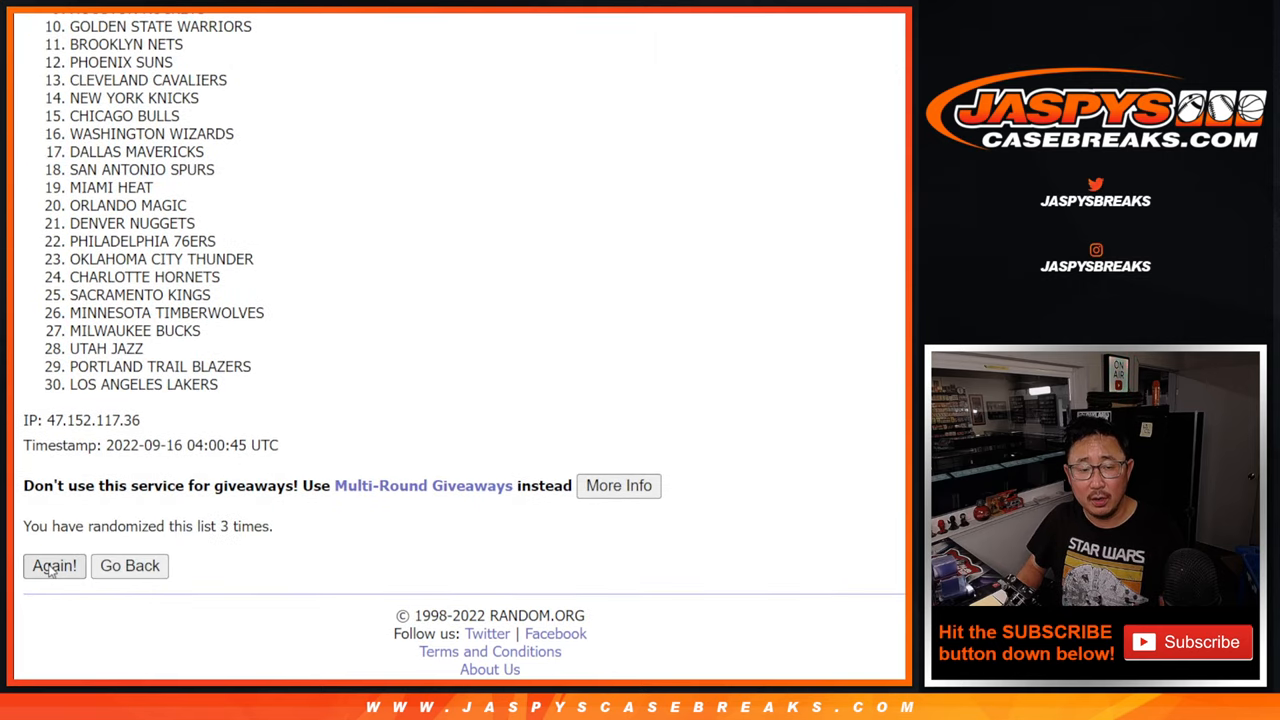
pyautogui.click(54, 566)
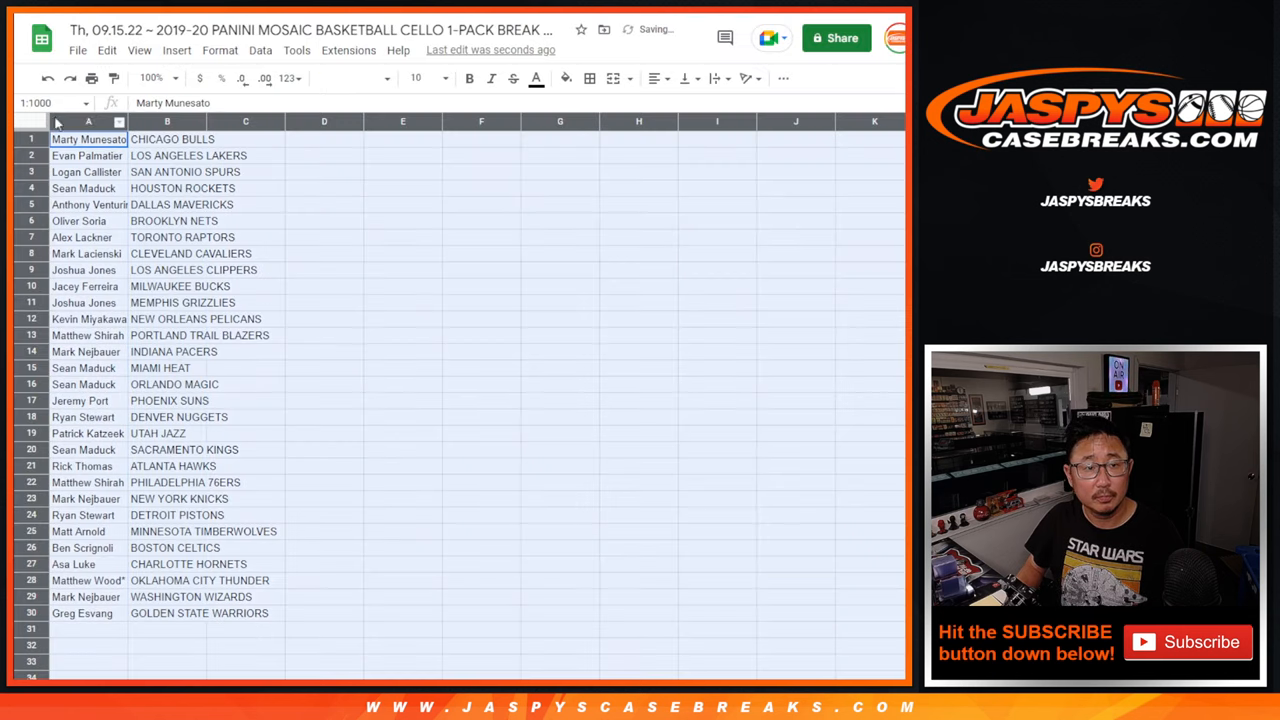
# Zoom the sheet to 150% and select the first fifteen name–team pairs.
pyautogui.click(414, 78)
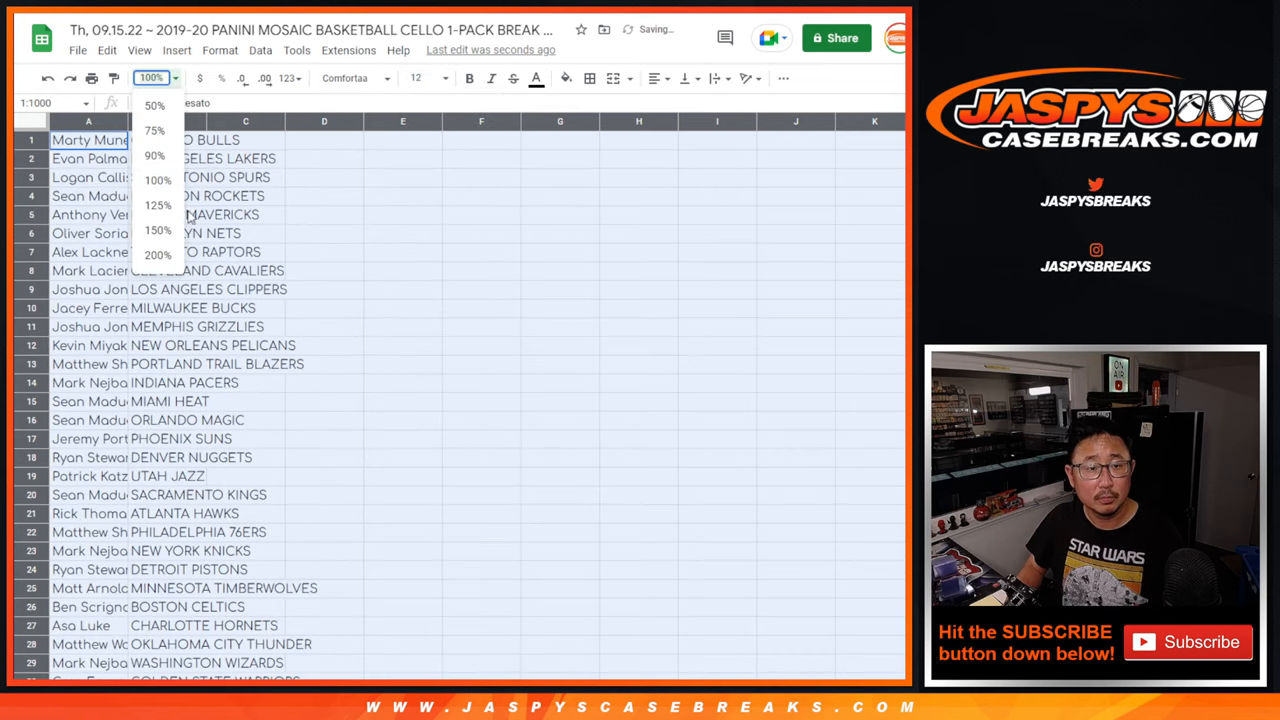
pyautogui.click(156, 230)
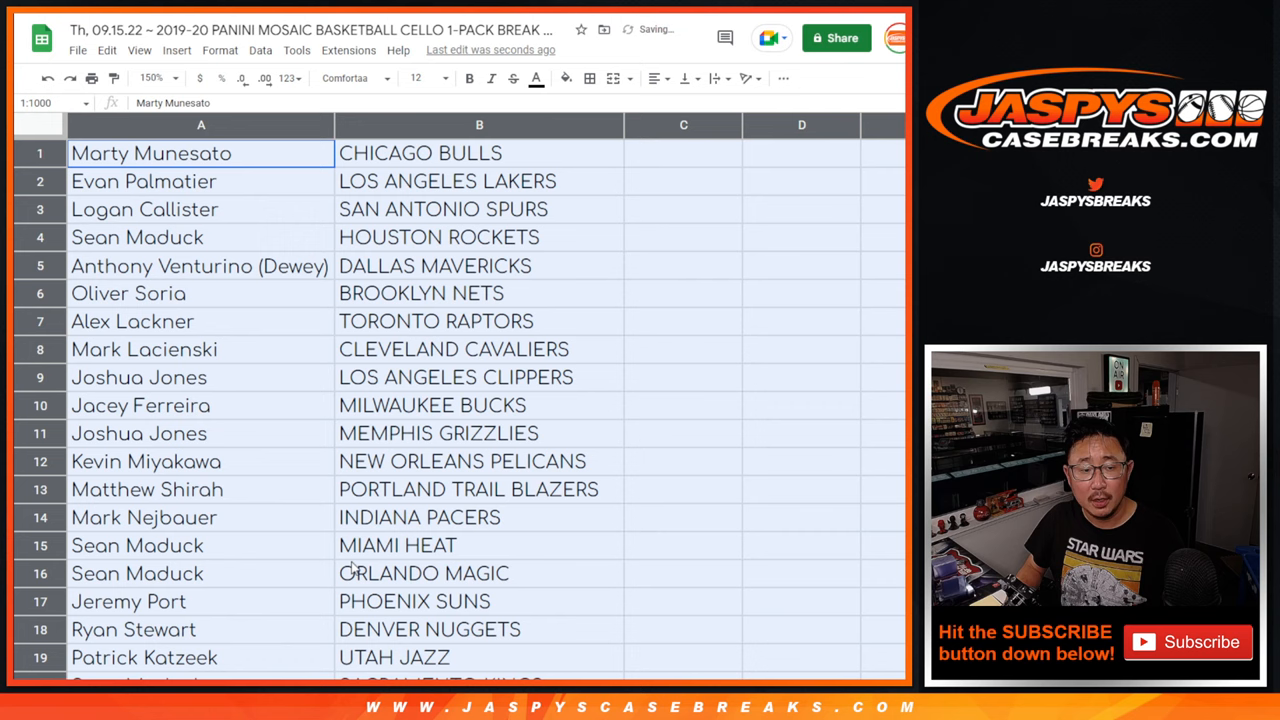
pyautogui.moveTo(200, 152); pyautogui.dragTo(480, 572)
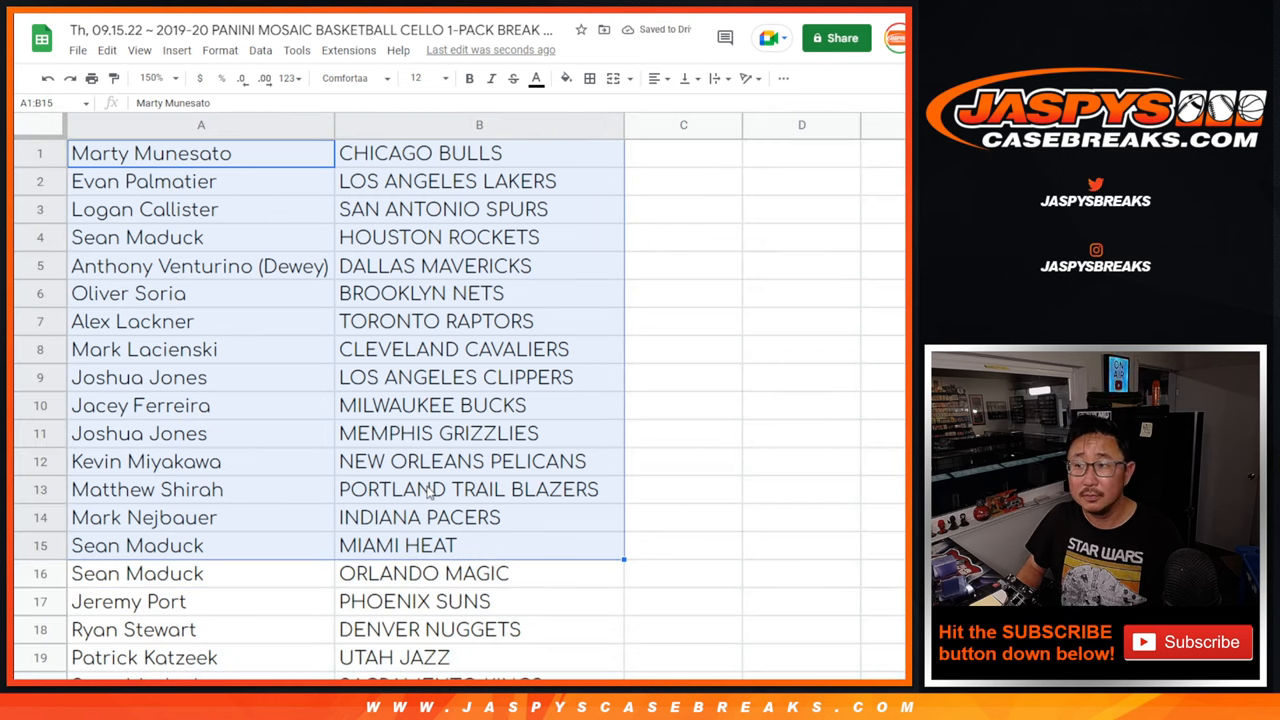
# Sort all name–team pairs by column B A→Z and bring up printing.
pyautogui.scroll(-3)
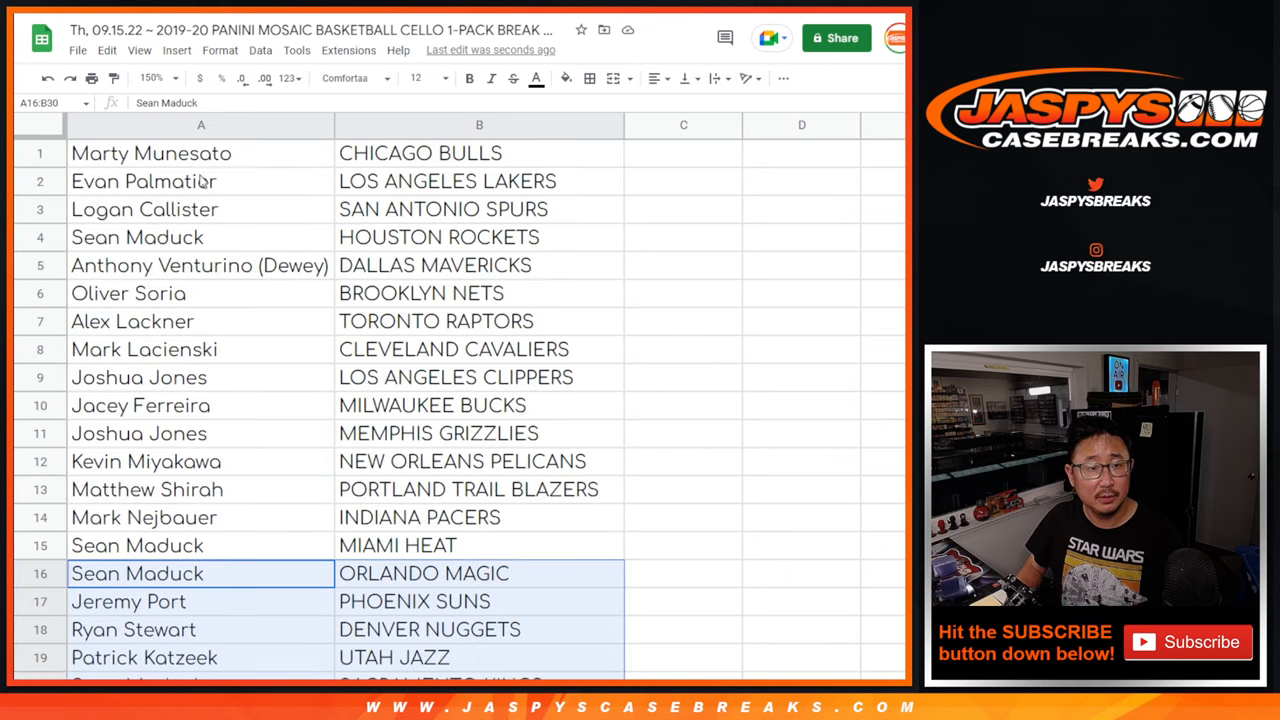
pyautogui.click(148, 78)
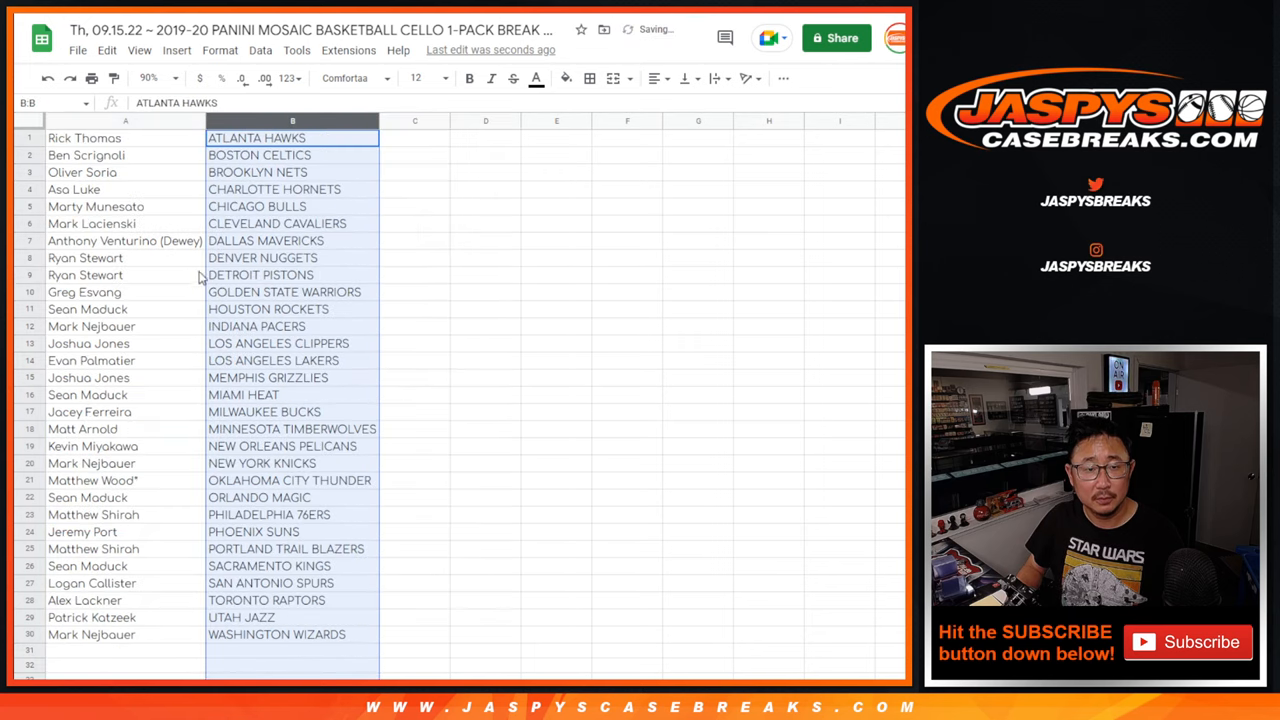
pyautogui.click(588, 78)
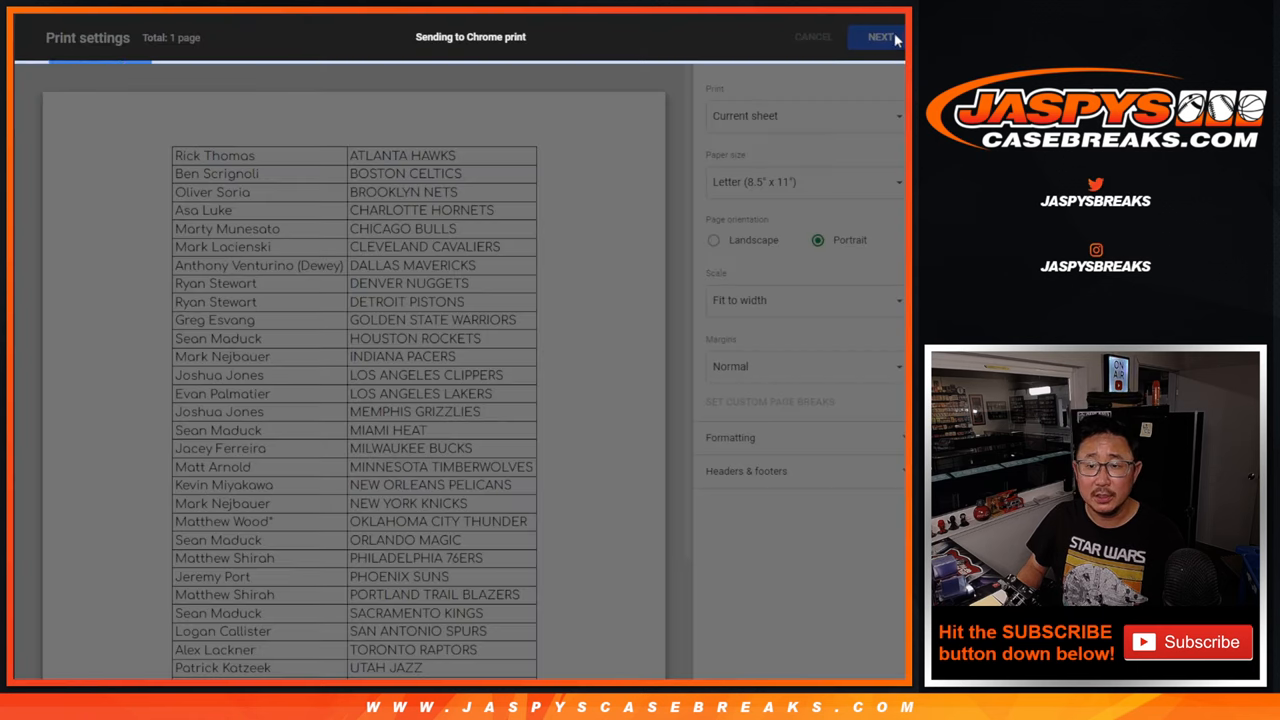
# Include the sheet title as a header and send the sorted list to the printer.
pyautogui.click(880, 36)
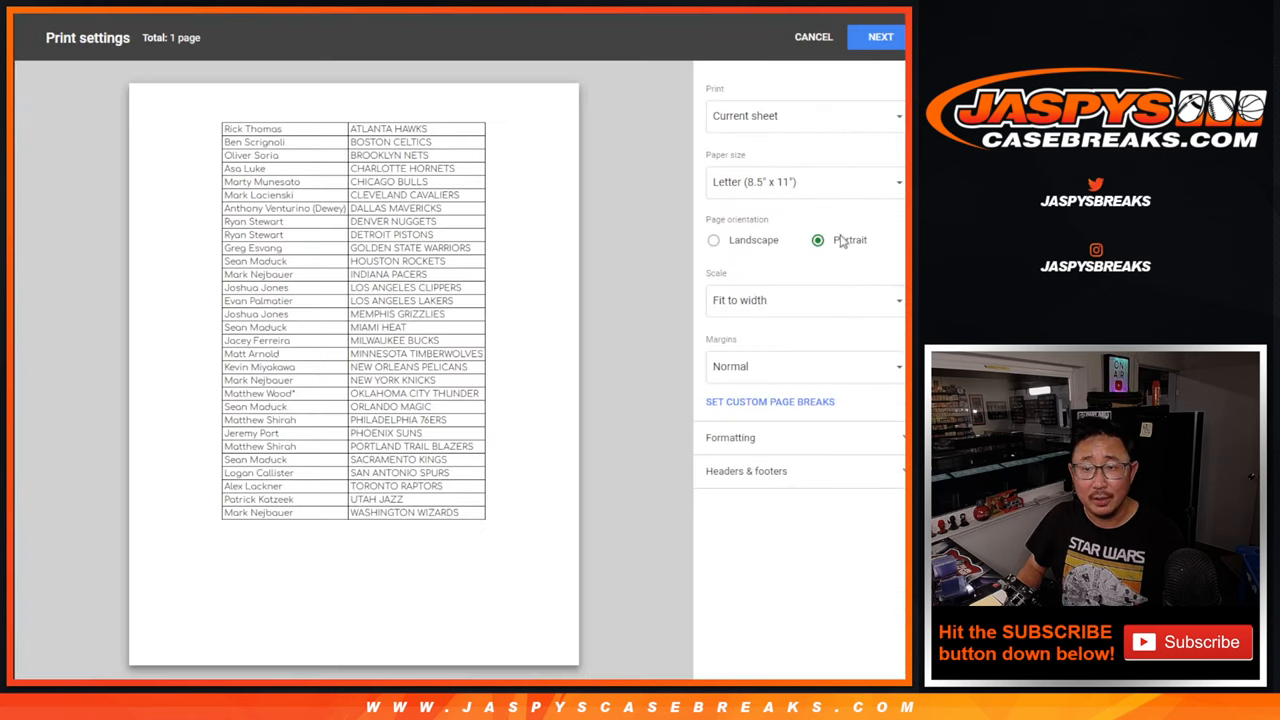
pyautogui.click(880, 36)
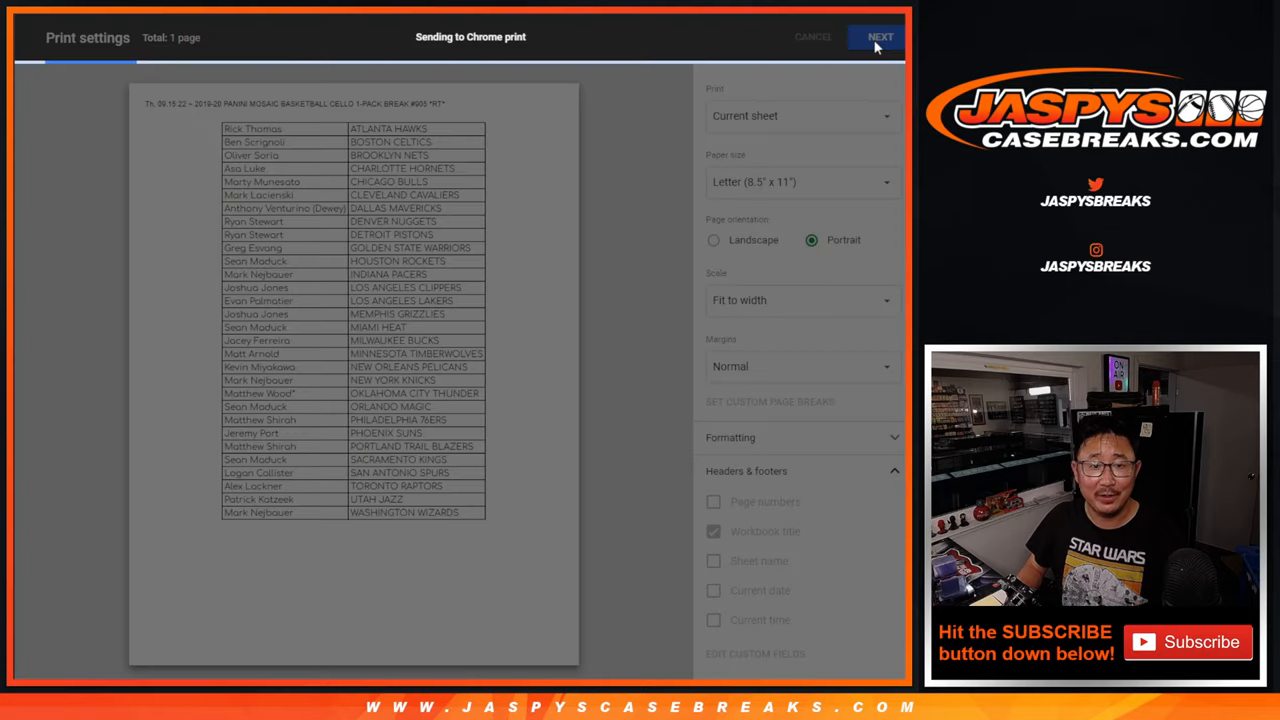
pyautogui.click(812, 36)
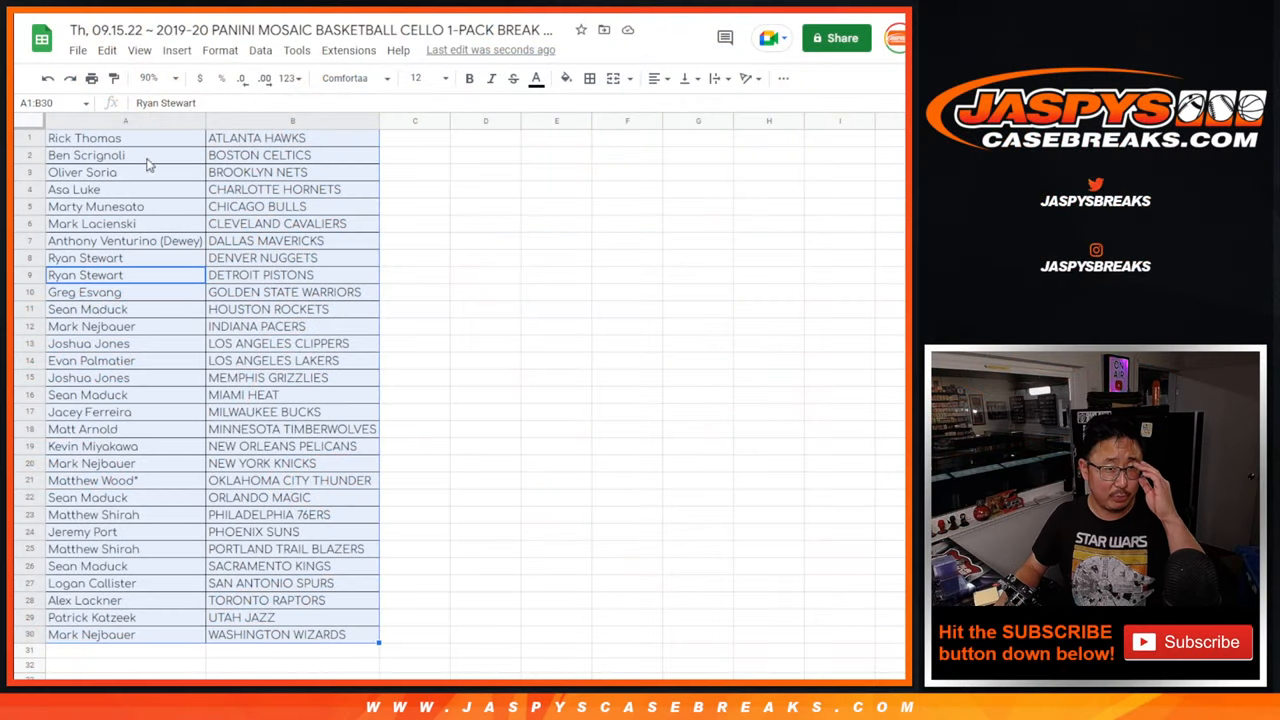
# Switch to the giveaway sheet, count 18 teams, select empty column A, then return to RANDOM.ORG.
pyautogui.scroll(-3)
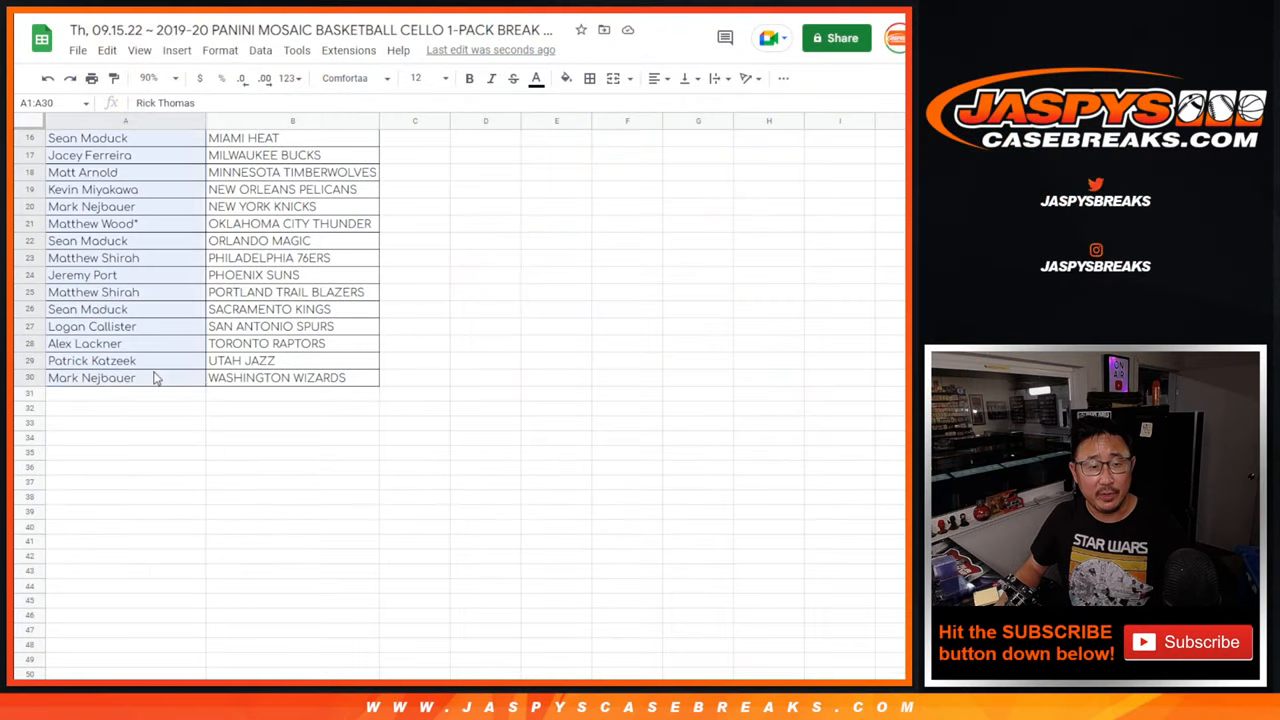
pyautogui.scroll(3)
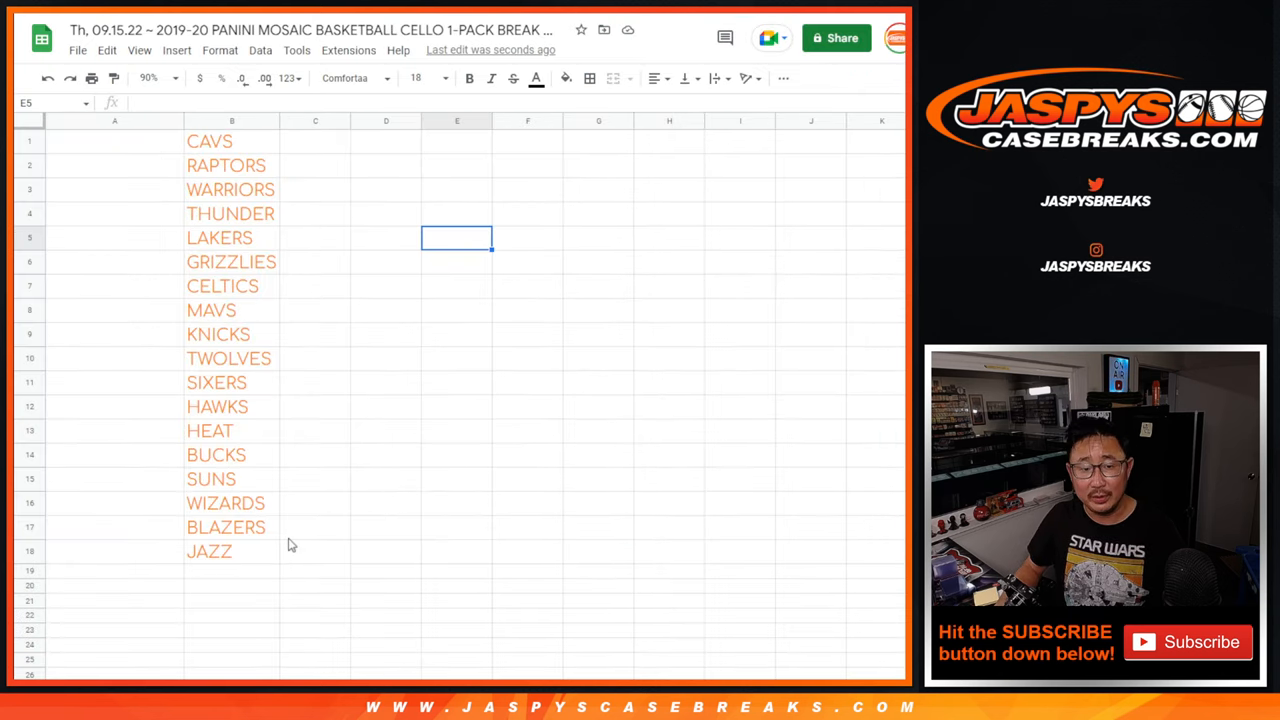
pyautogui.click(28, 552)
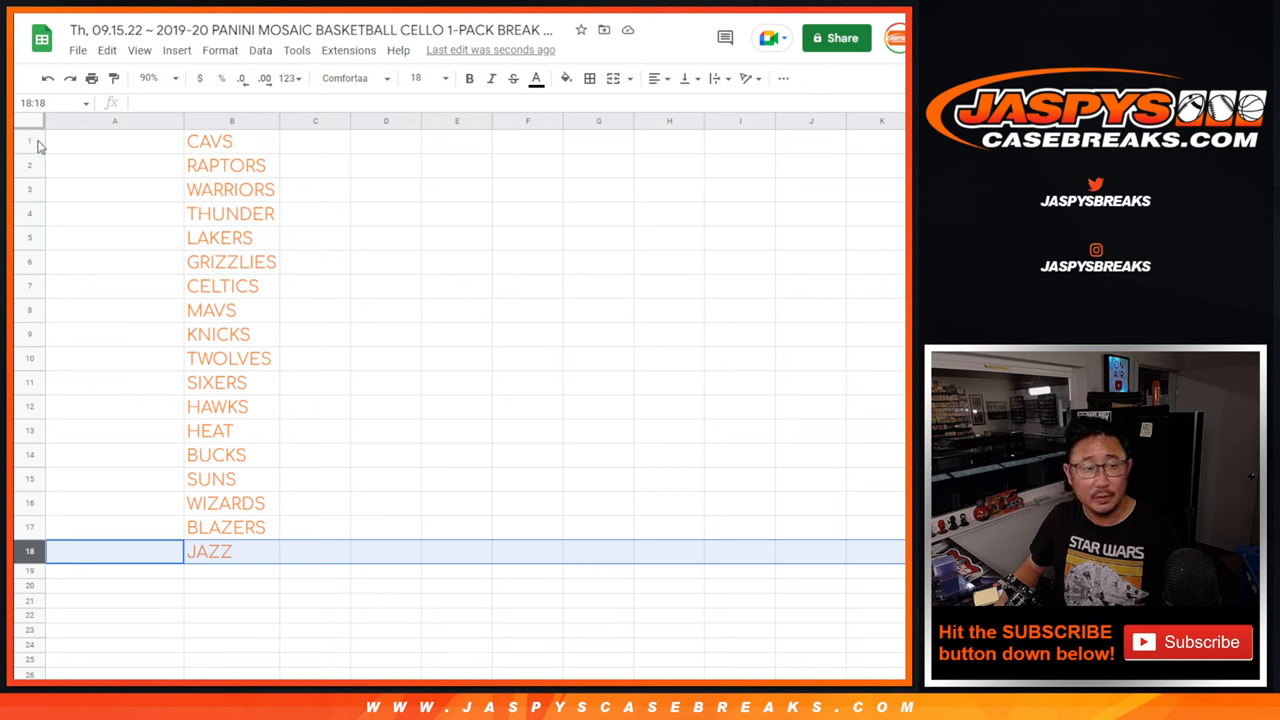
pyautogui.click(114, 120)
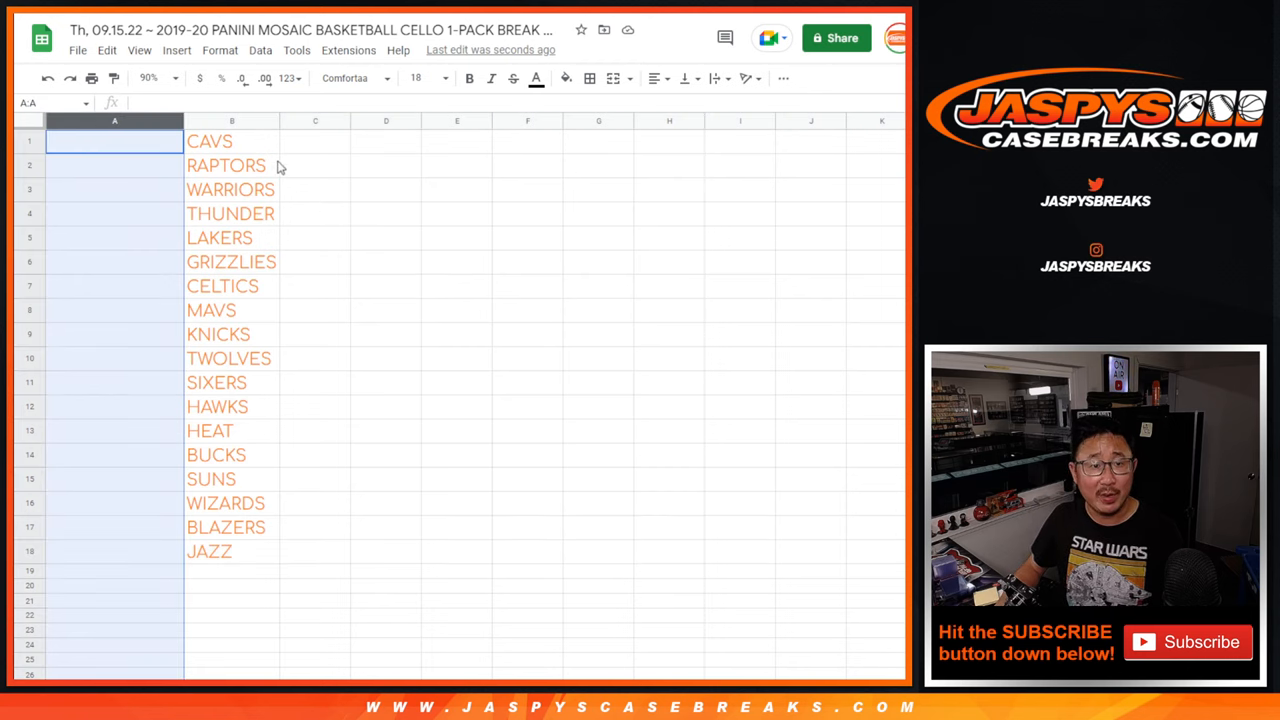
pyautogui.click(114, 120)
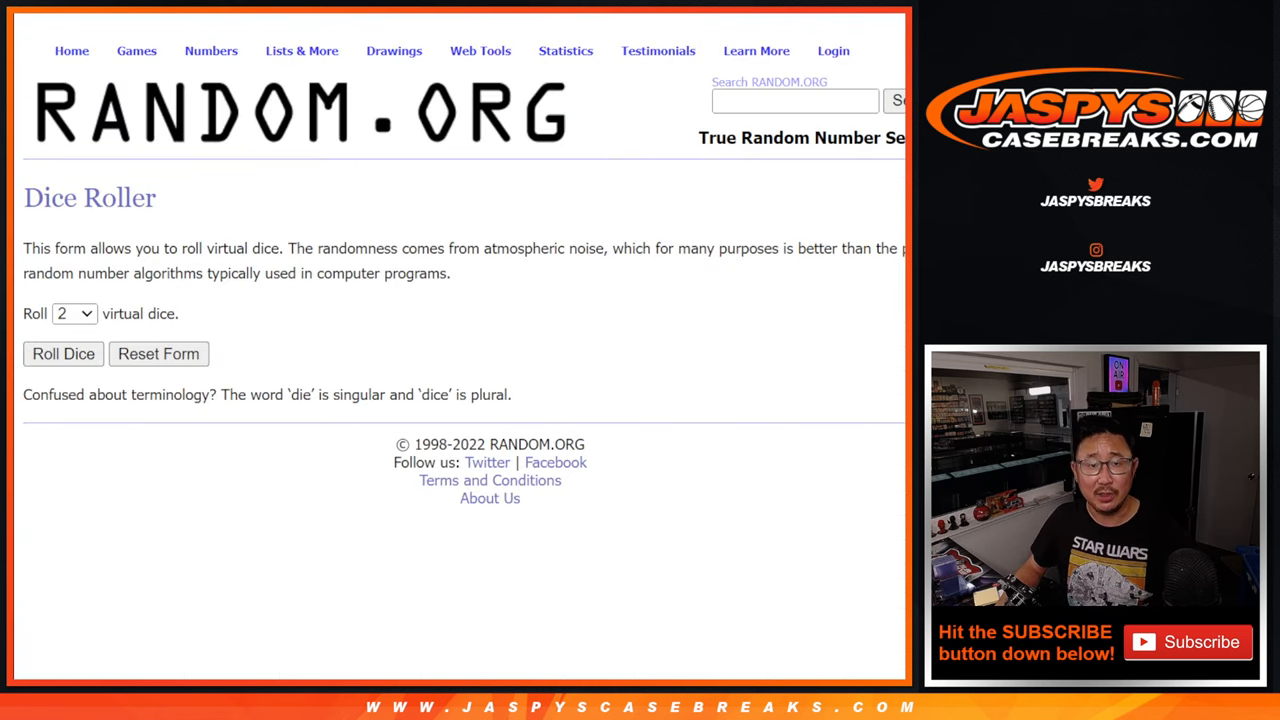
pyautogui.click(64, 352)
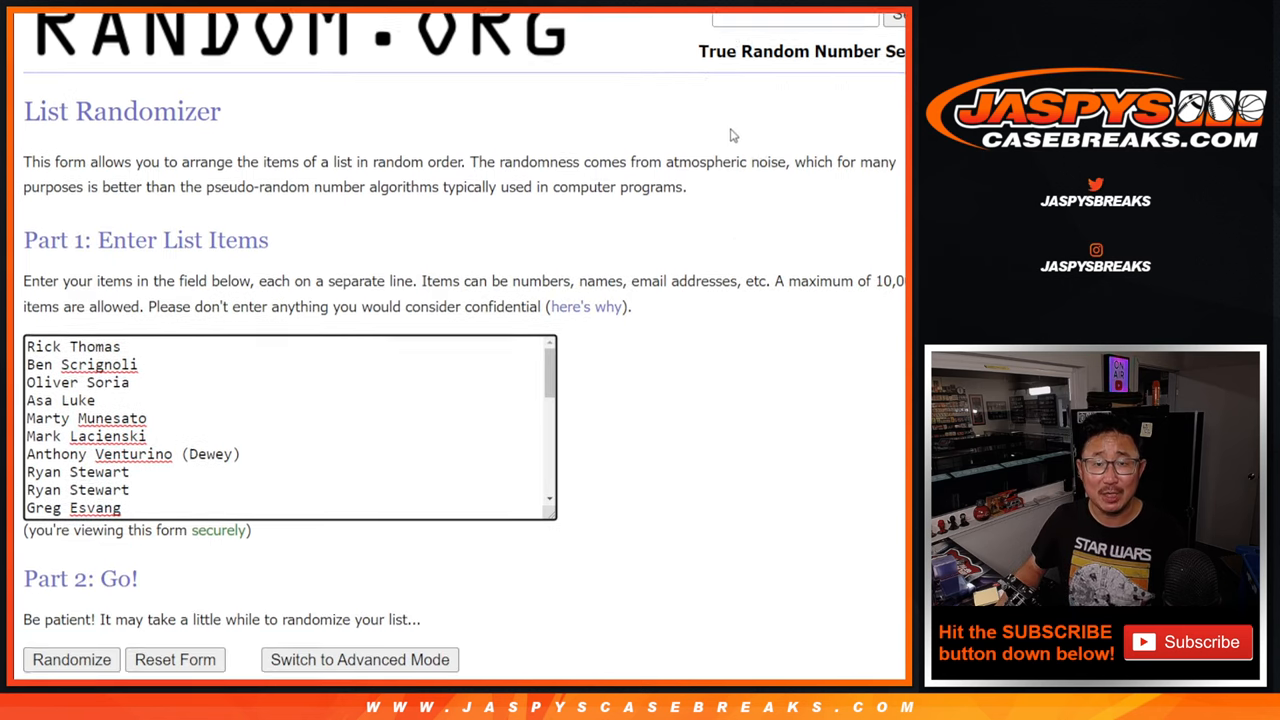
pyautogui.scroll(-3)
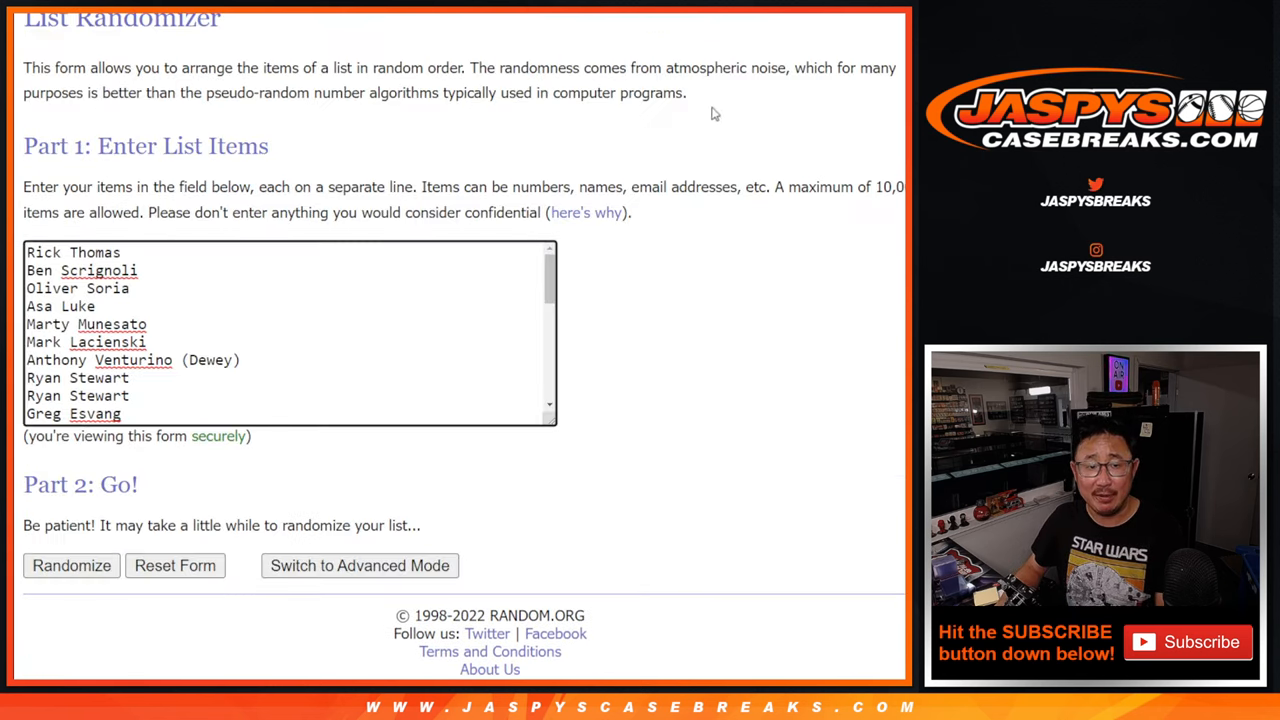
pyautogui.click(72, 564)
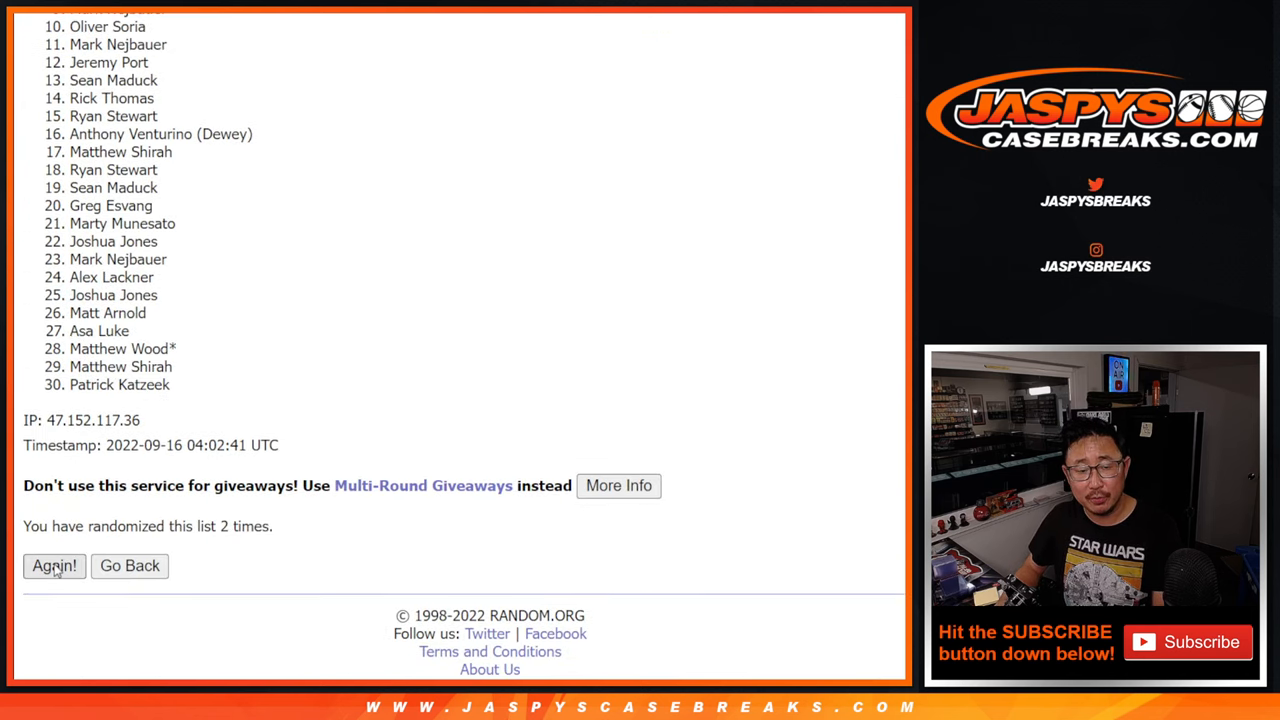
pyautogui.click(54, 564)
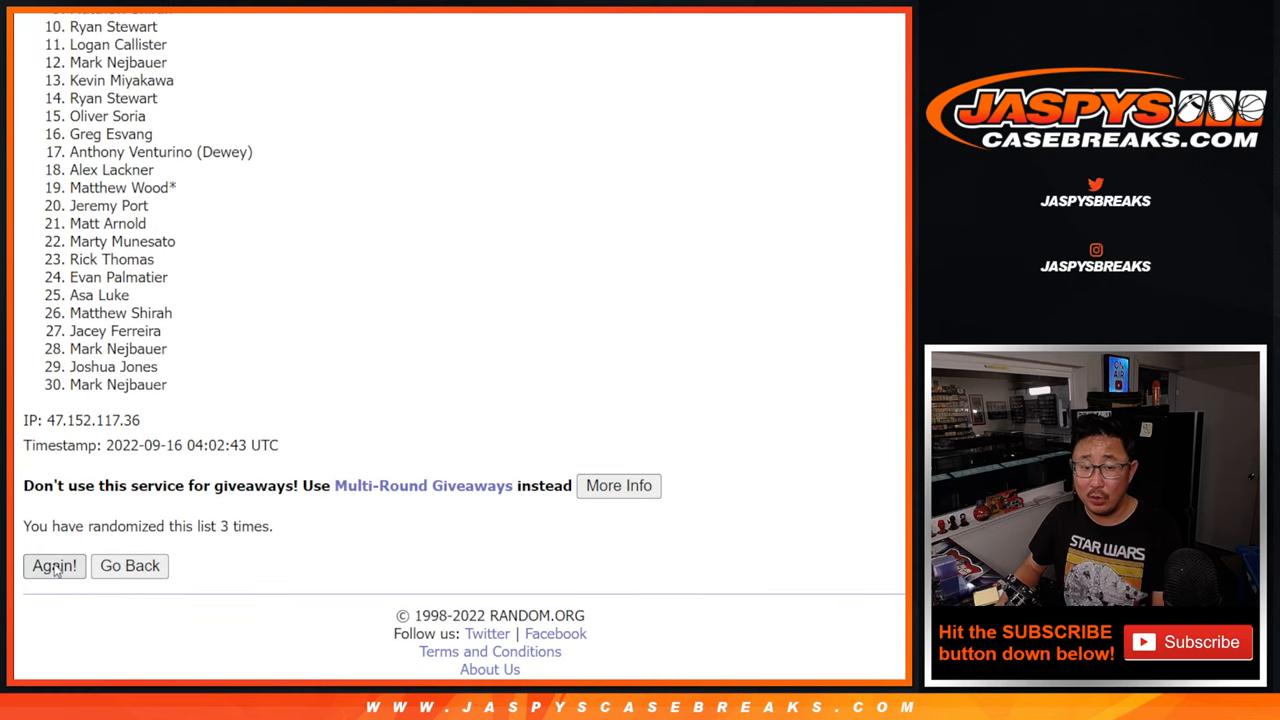
pyautogui.click(54, 564)
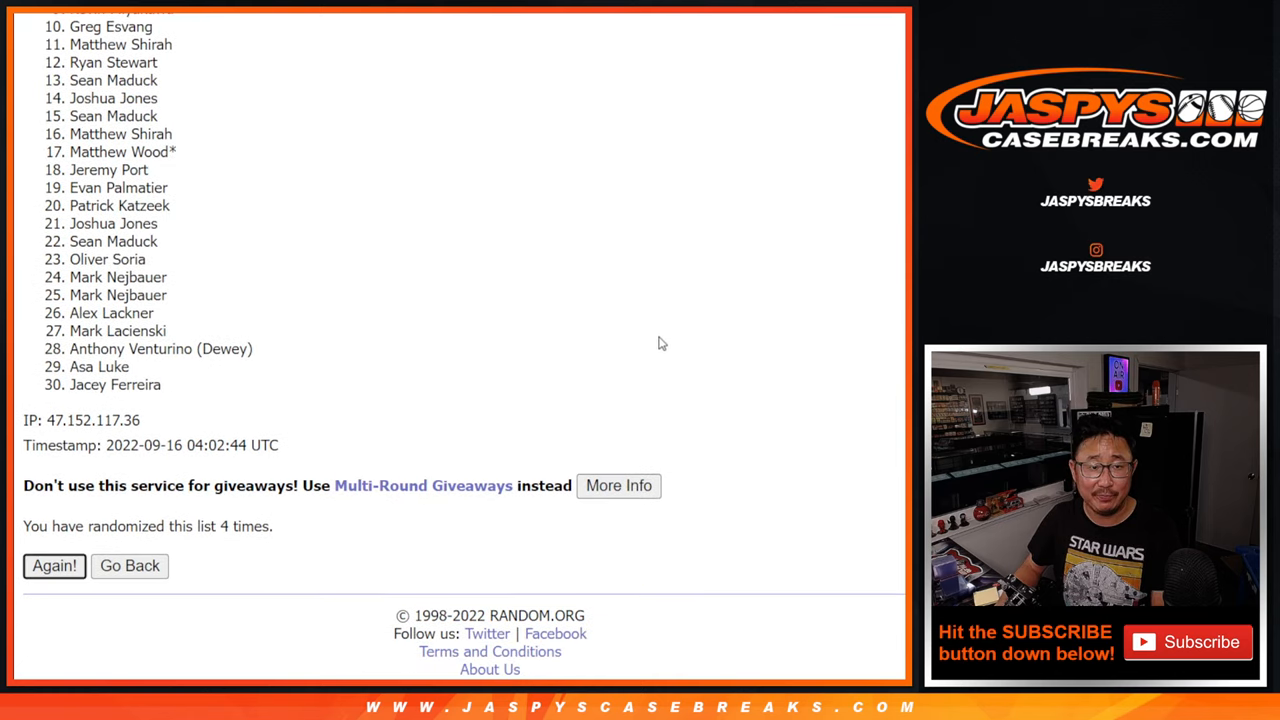
pyautogui.click(54, 564)
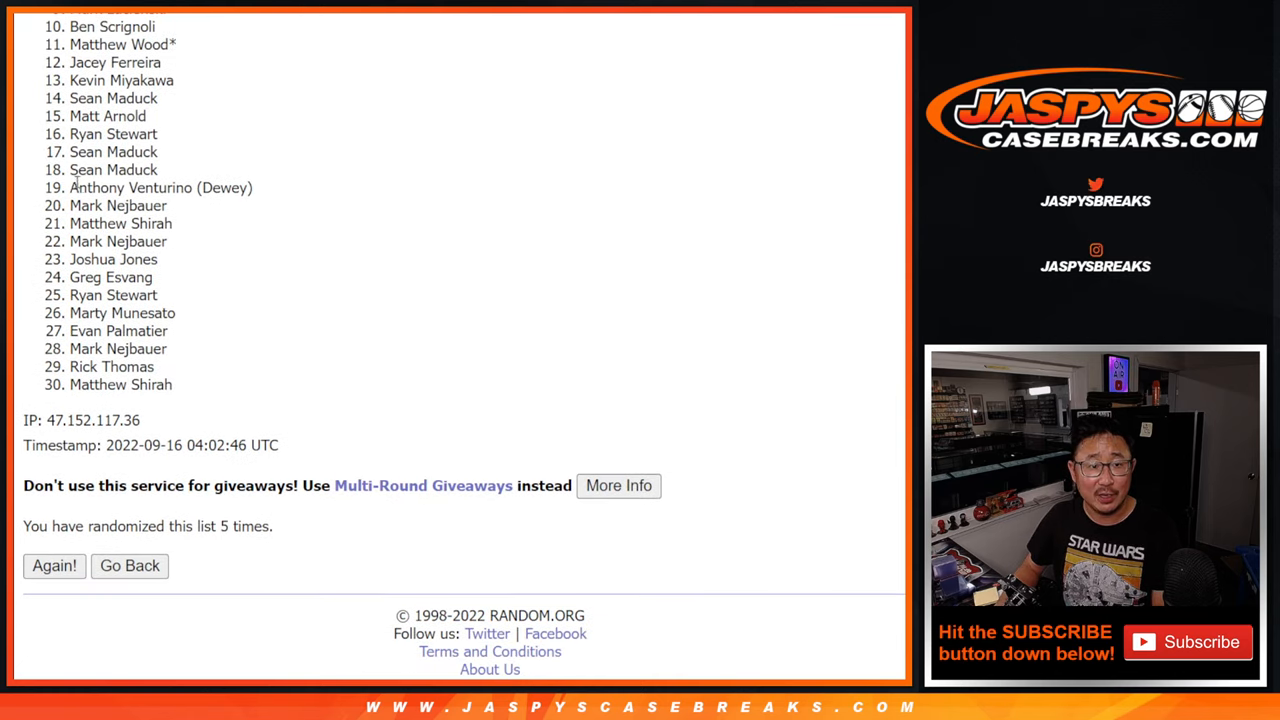
# Highlight names ranked 19–30, then select the top 18 randomized names to copy.
pyautogui.moveTo(70, 188); pyautogui.dragTo(170, 390)
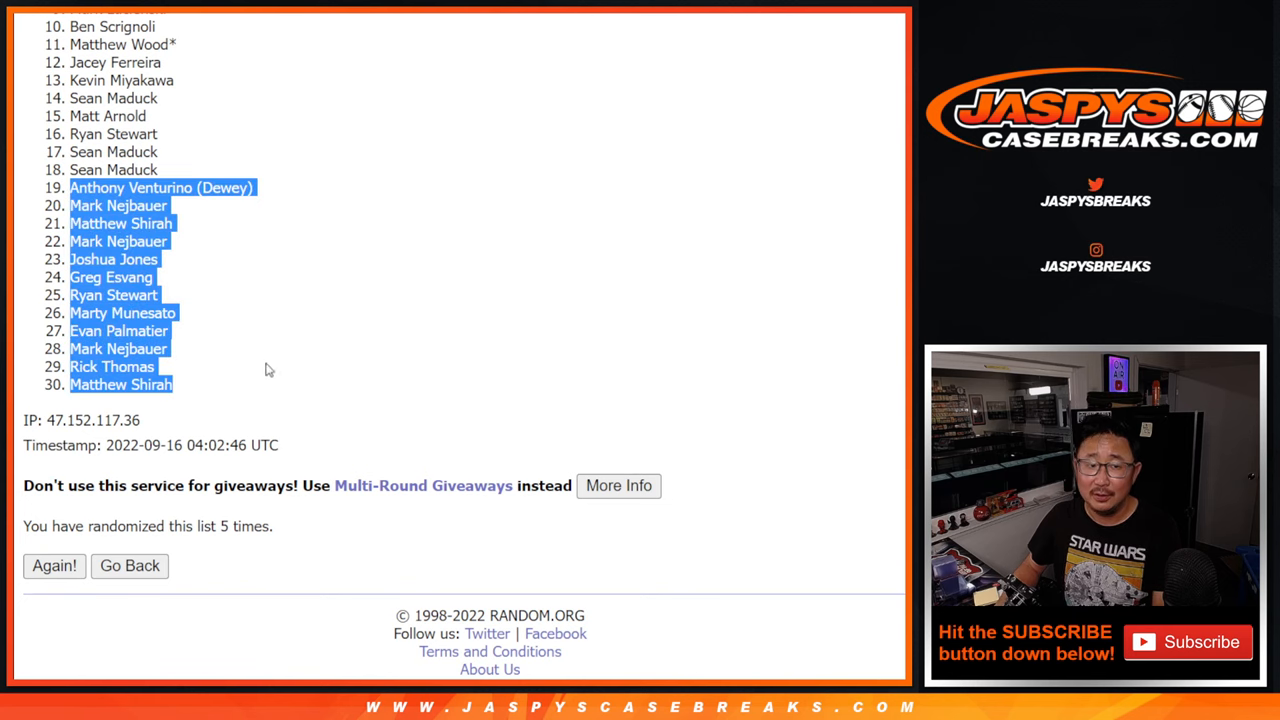
pyautogui.moveTo(376, 308)
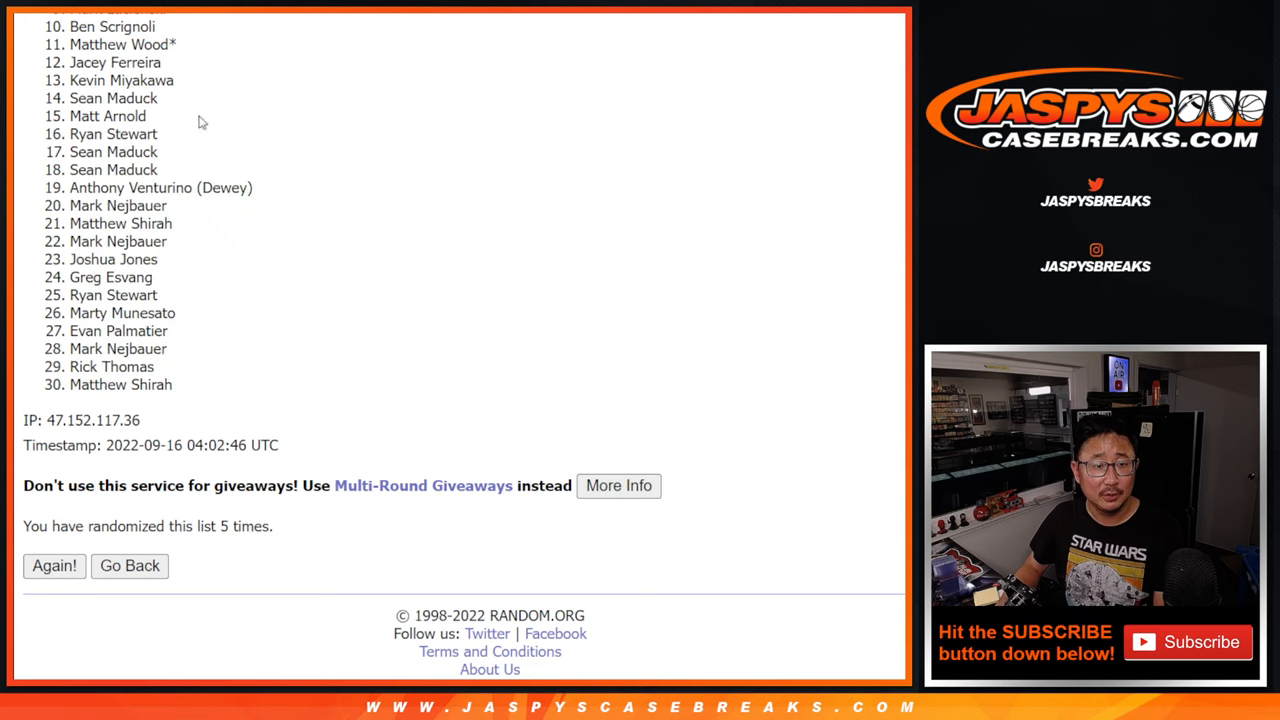
pyautogui.moveTo(128, 116); pyautogui.dragTo(128, 170)
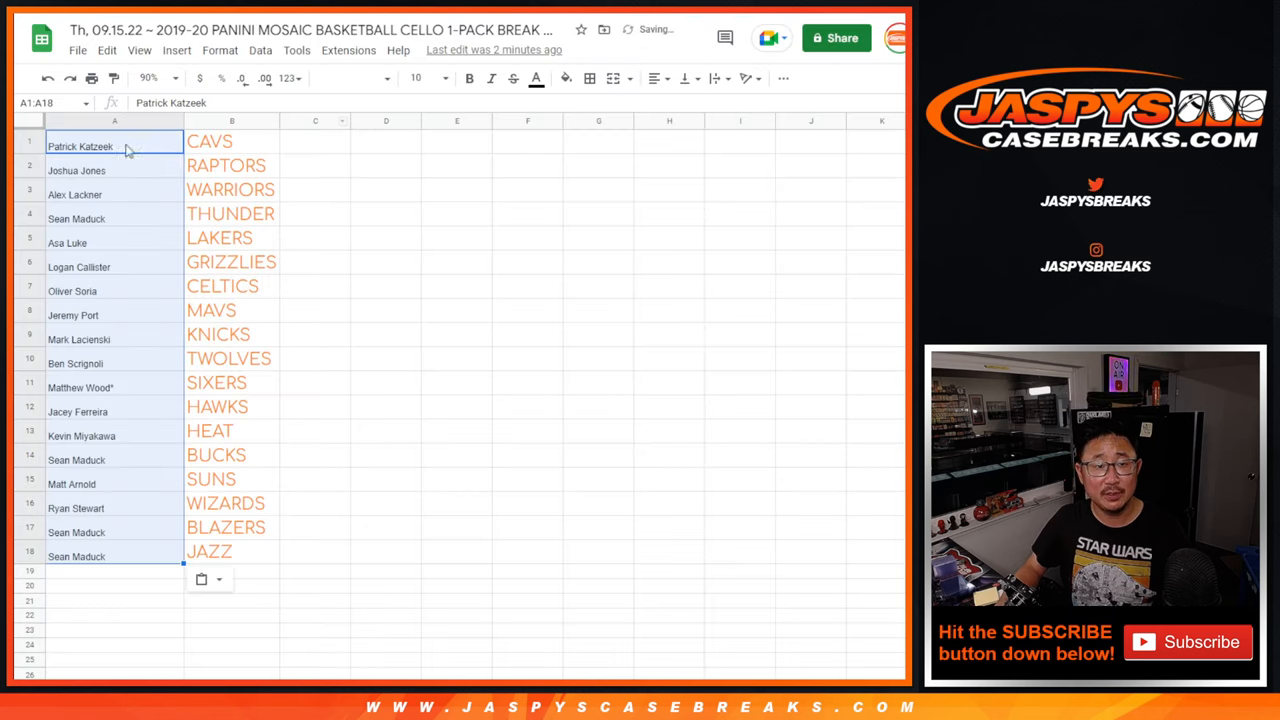
pyautogui.click(416, 78)
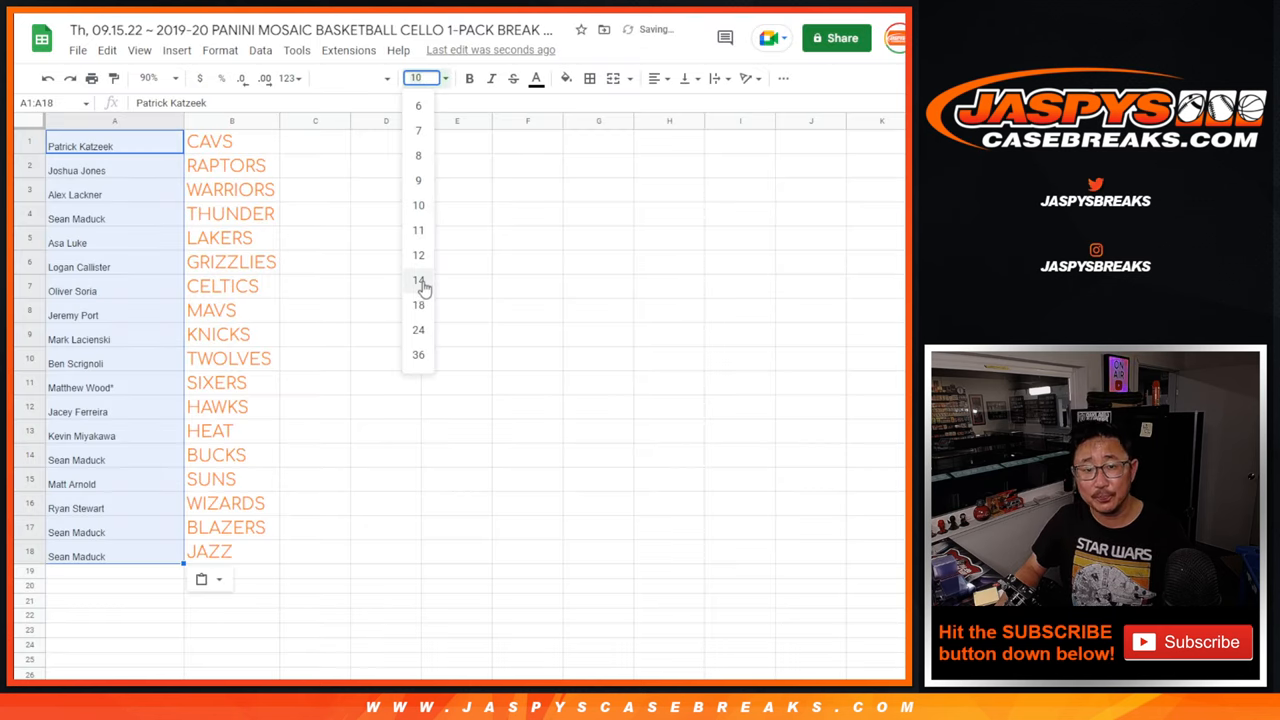
pyautogui.click(418, 304)
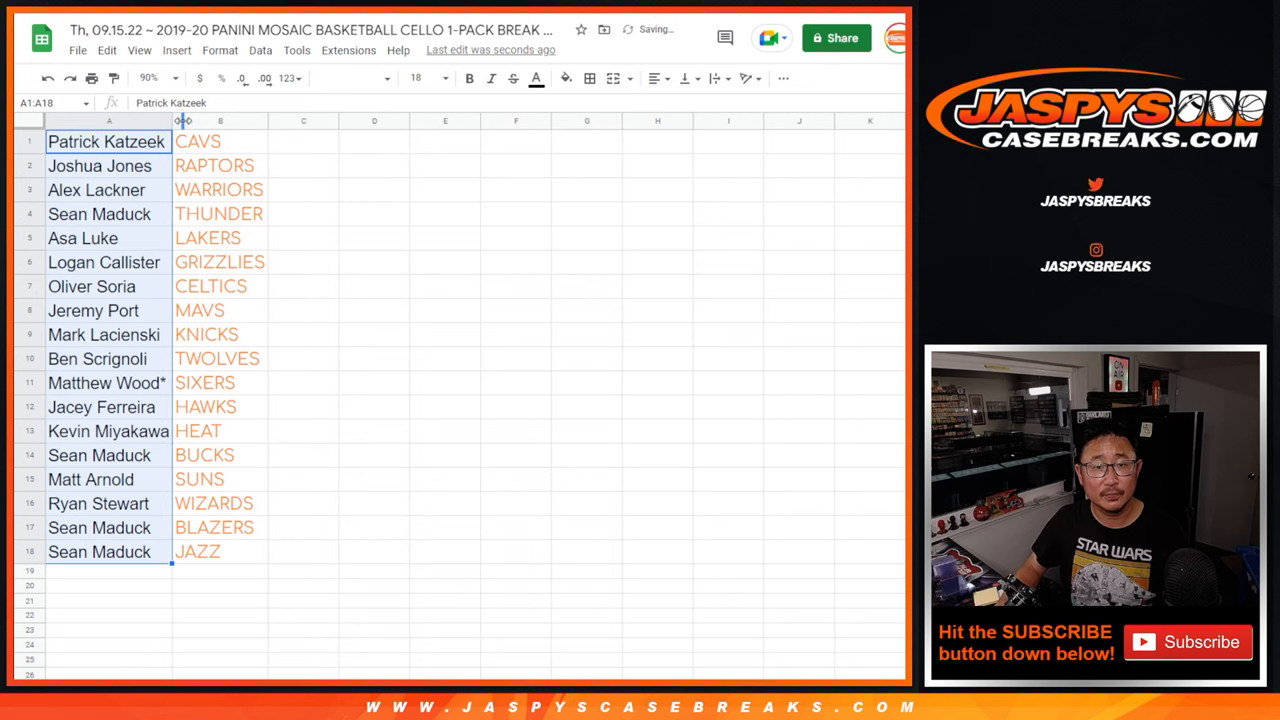
pyautogui.moveTo(172, 120); pyautogui.dragTo(270, 120)
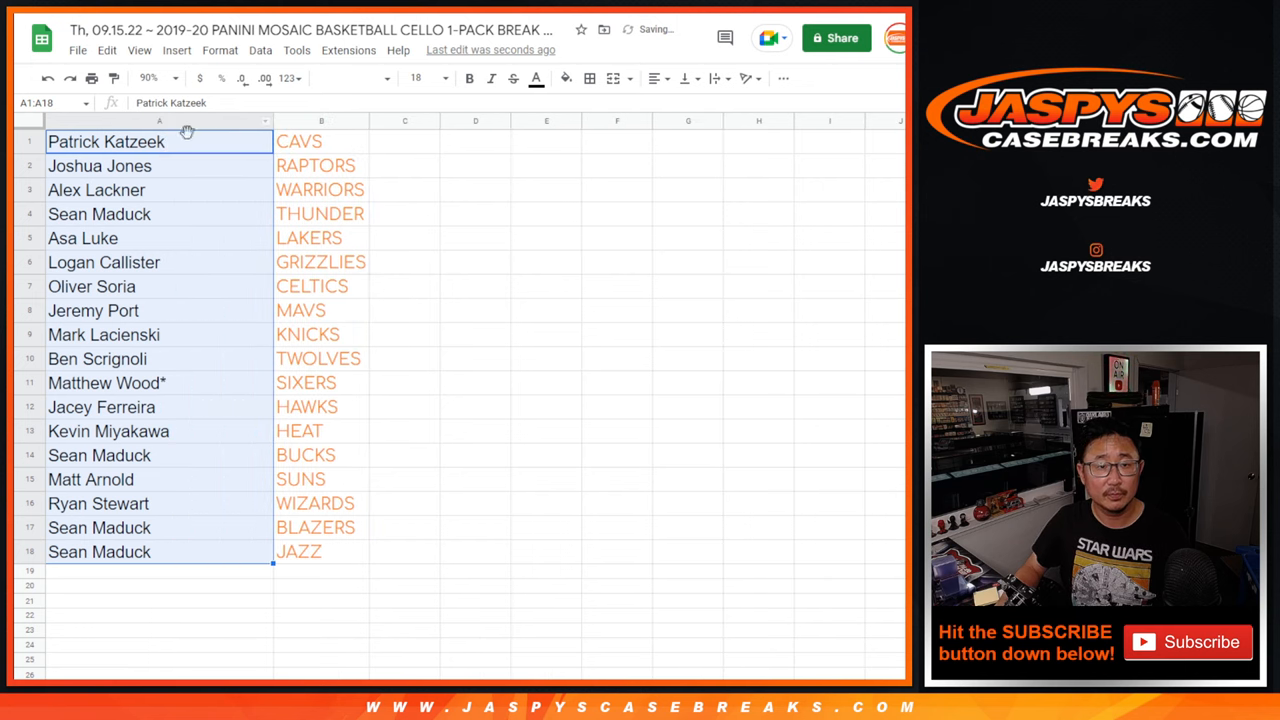
pyautogui.write('^')
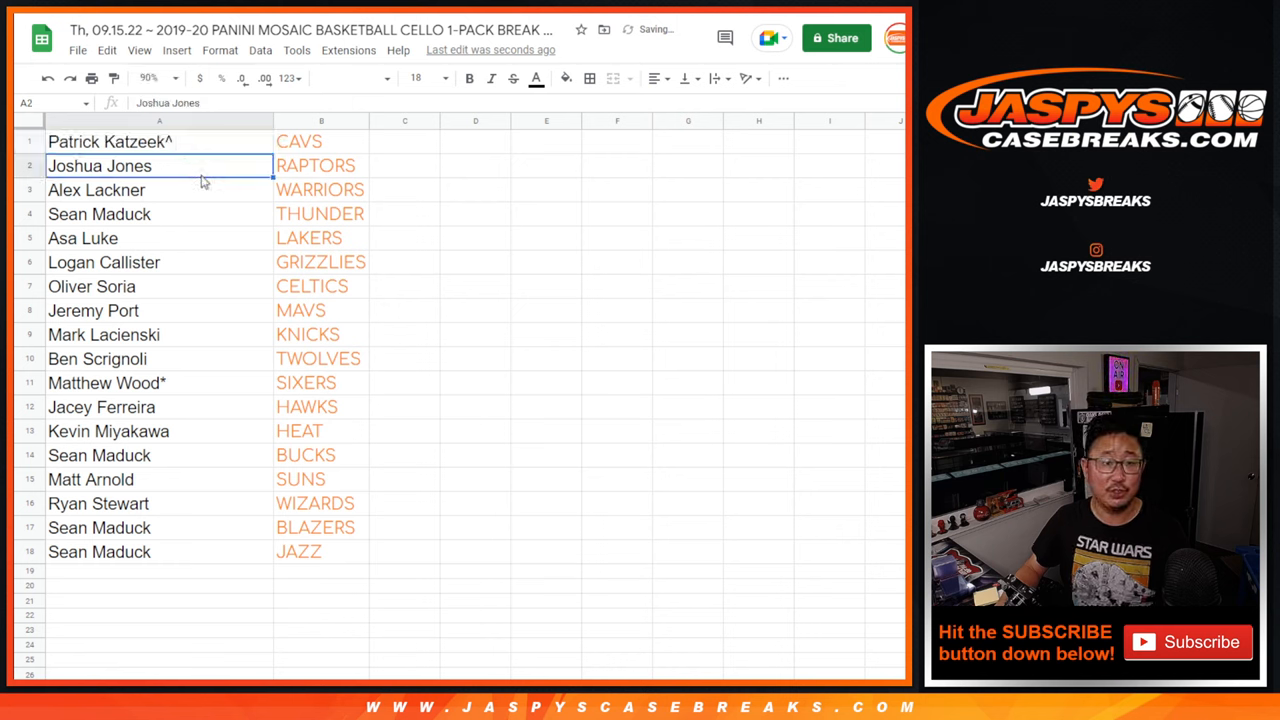
pyautogui.click(160, 238)
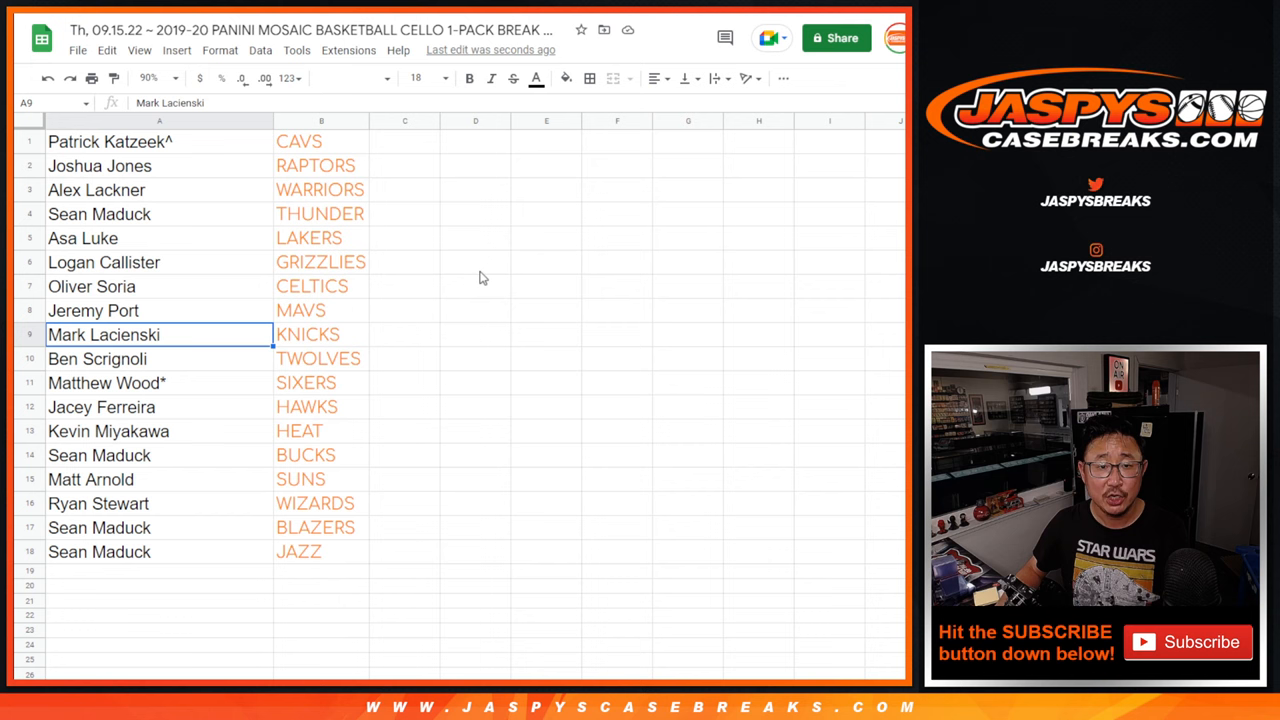
pyautogui.scroll(-3)
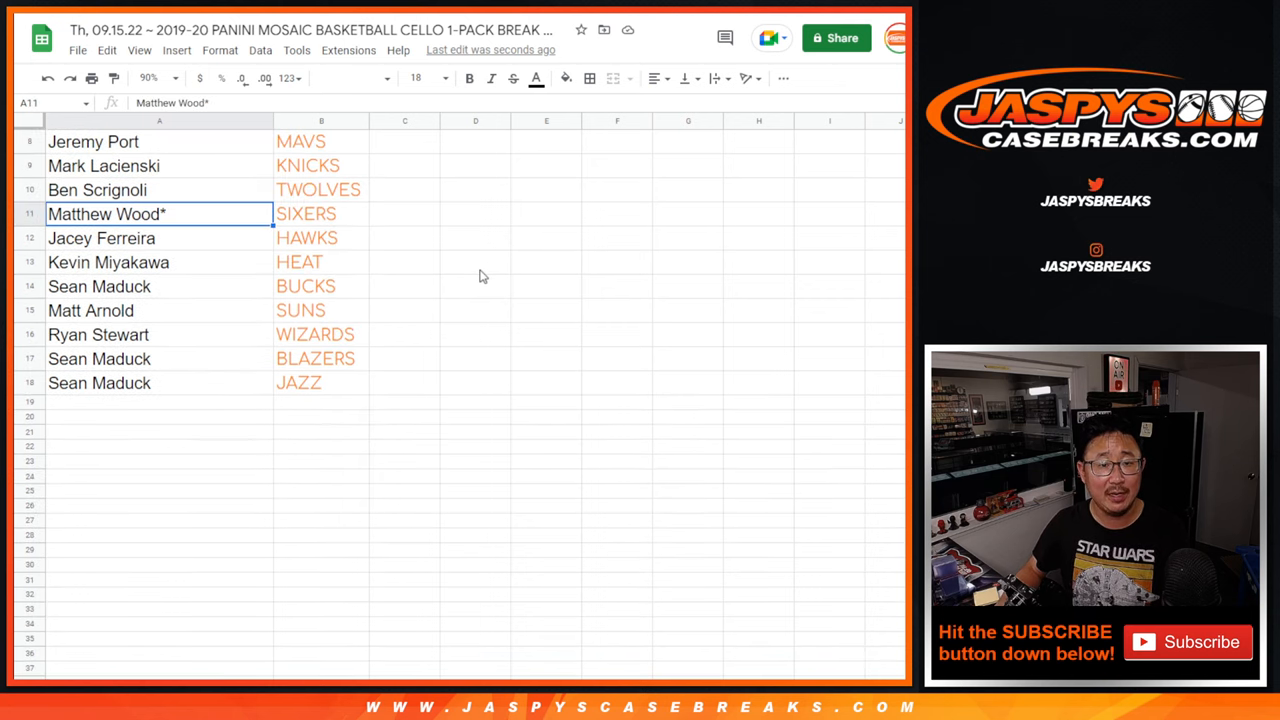
pyautogui.click(108, 262)
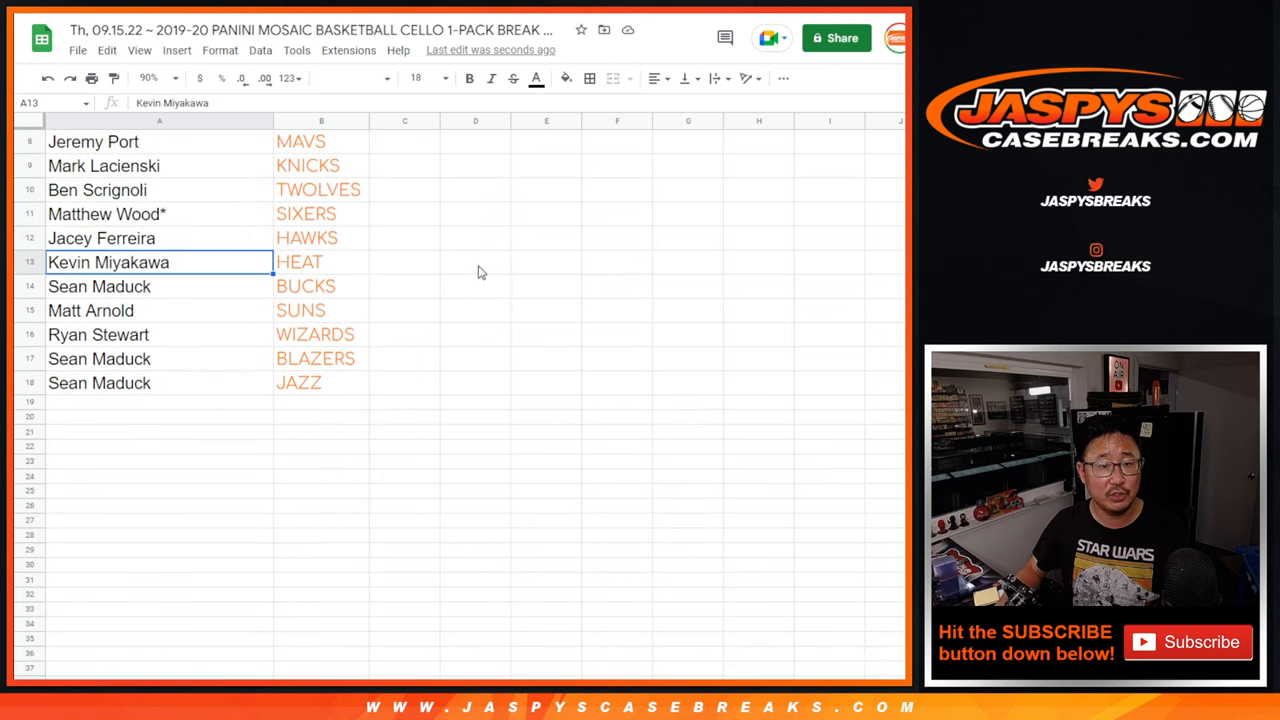
pyautogui.click(160, 310)
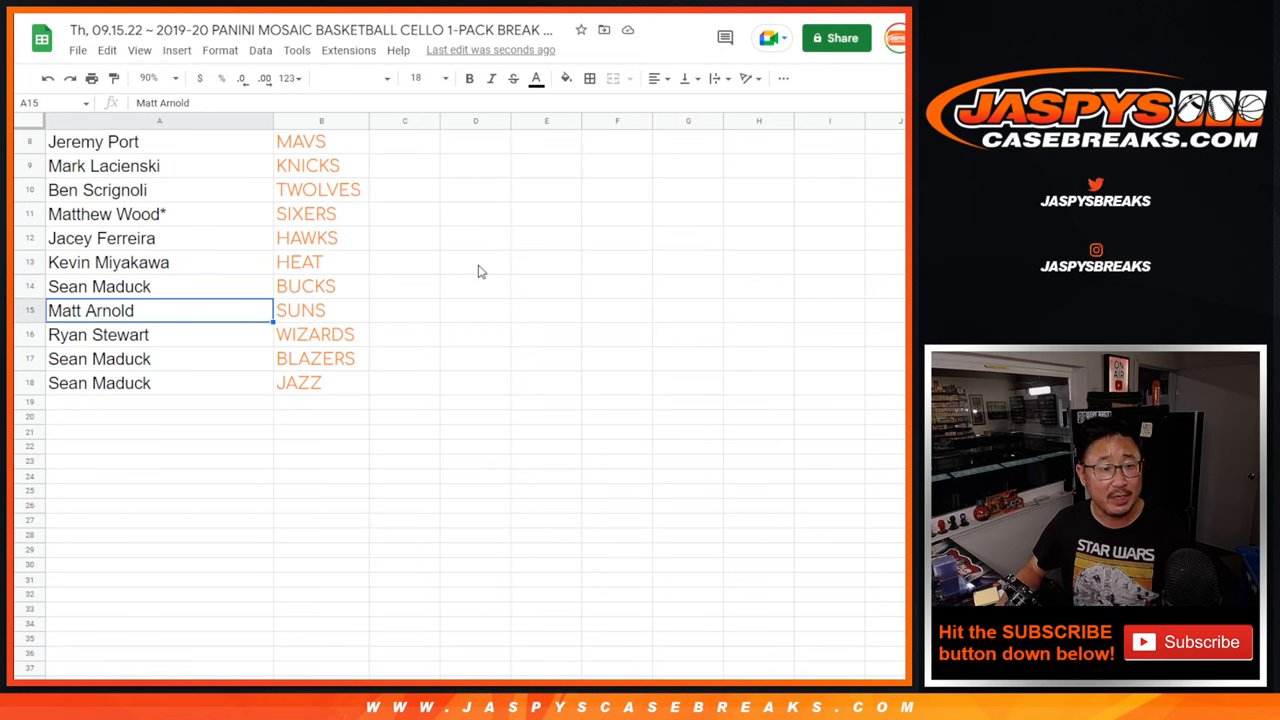